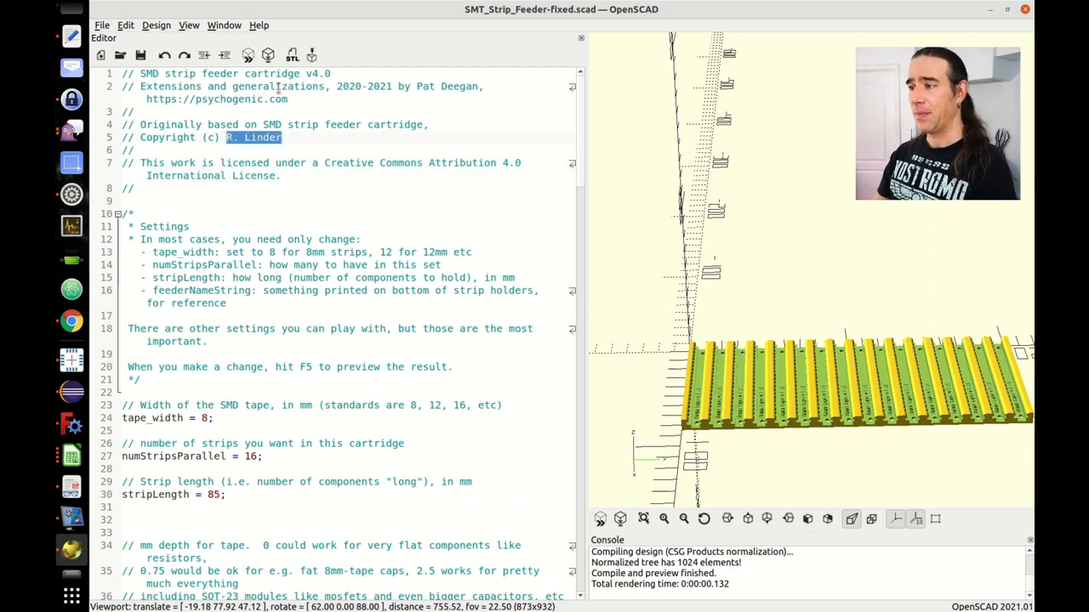
Step: Try tape widths of 12 and 16 mm, then return to 8 mm
{"action": "scroll", "scroll_direction": "down", "scroll_amount": 3}
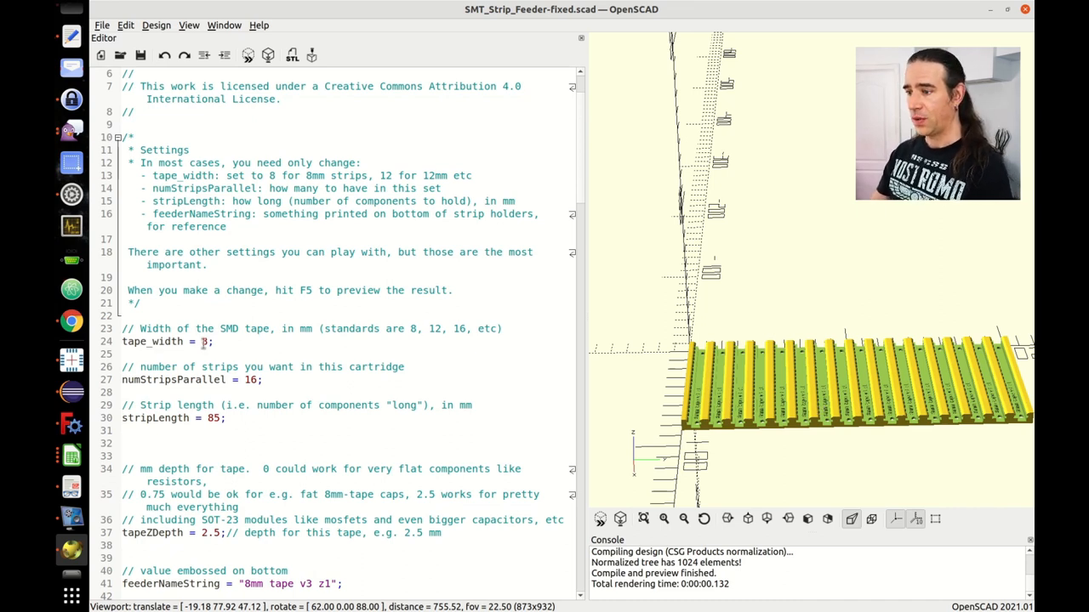
{"action": "type", "text": "12"}
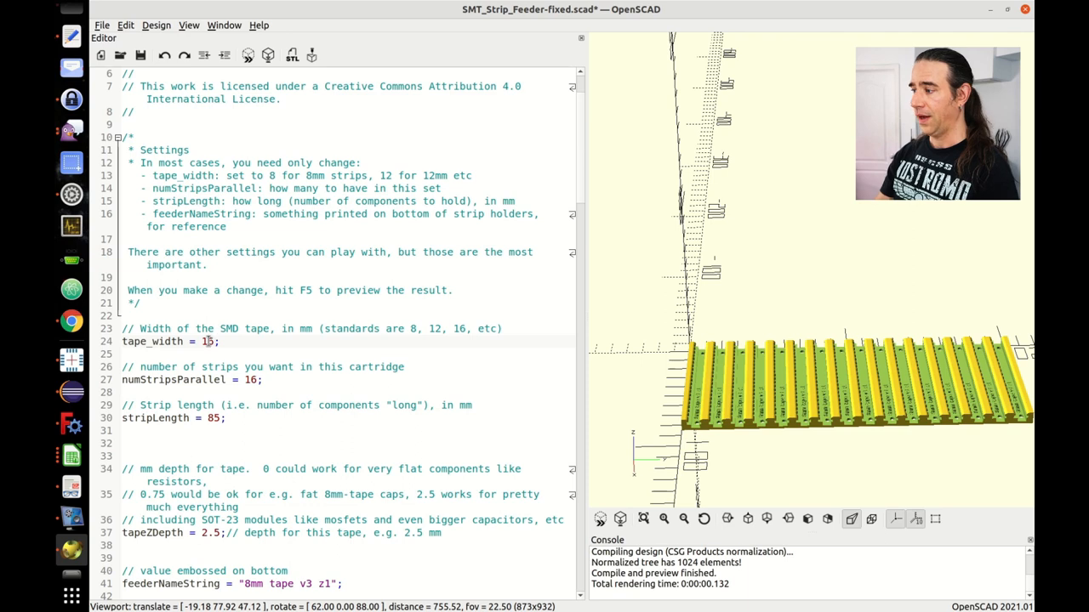
{"action": "type", "text": "16"}
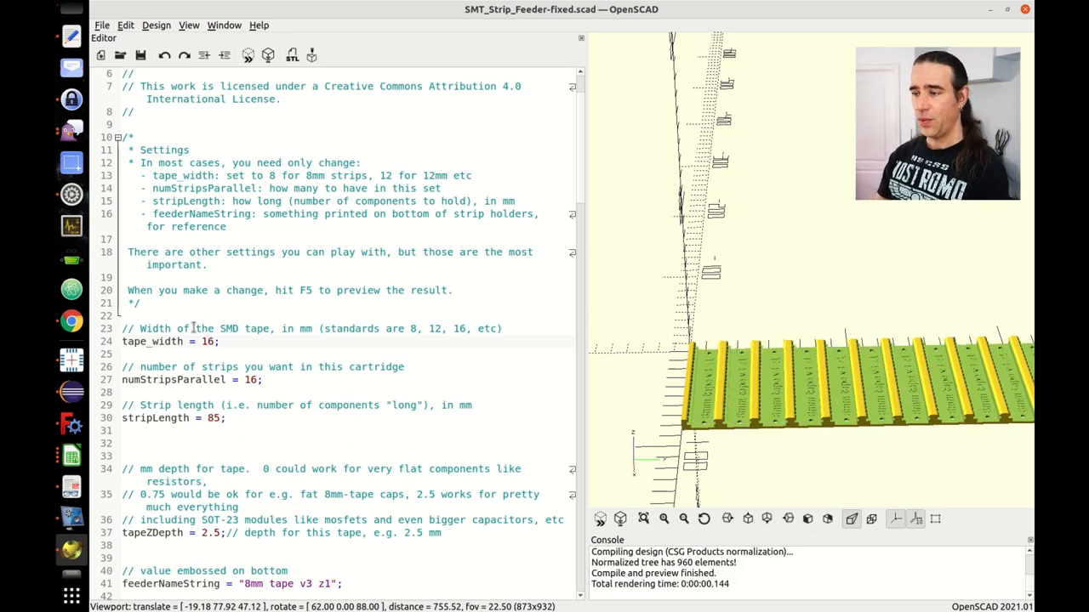
{"action": "type", "text": "8"}
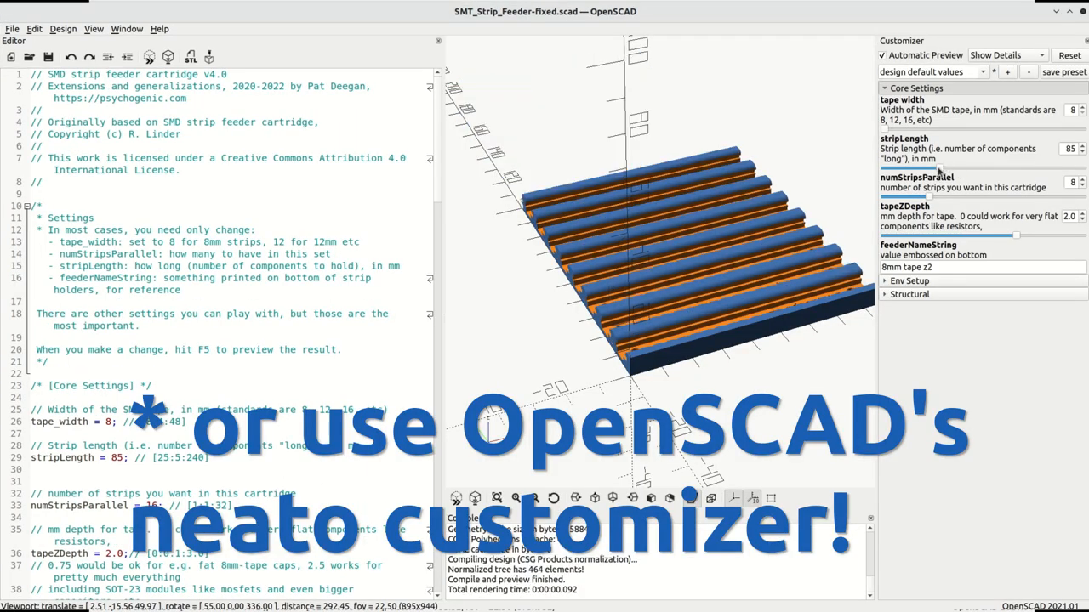
Step: Replace the strip length value, giving 12 parallel strips of 160 mm
{"action": "left_click_drag", "start_coordinate": [945, 167], "coordinate": [1008, 168]}
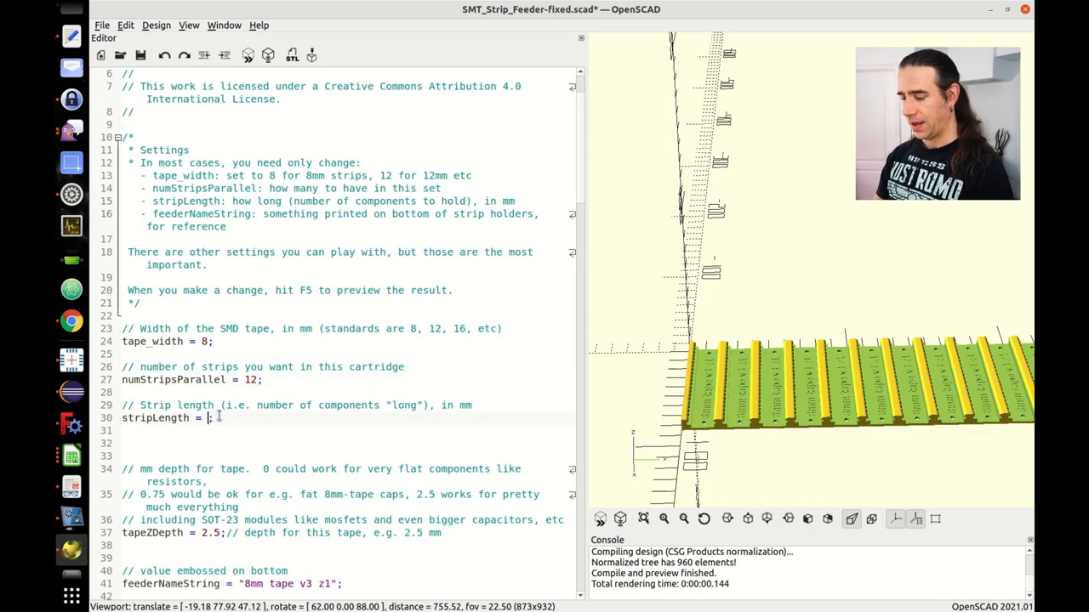
{"action": "type", "text": "100"}
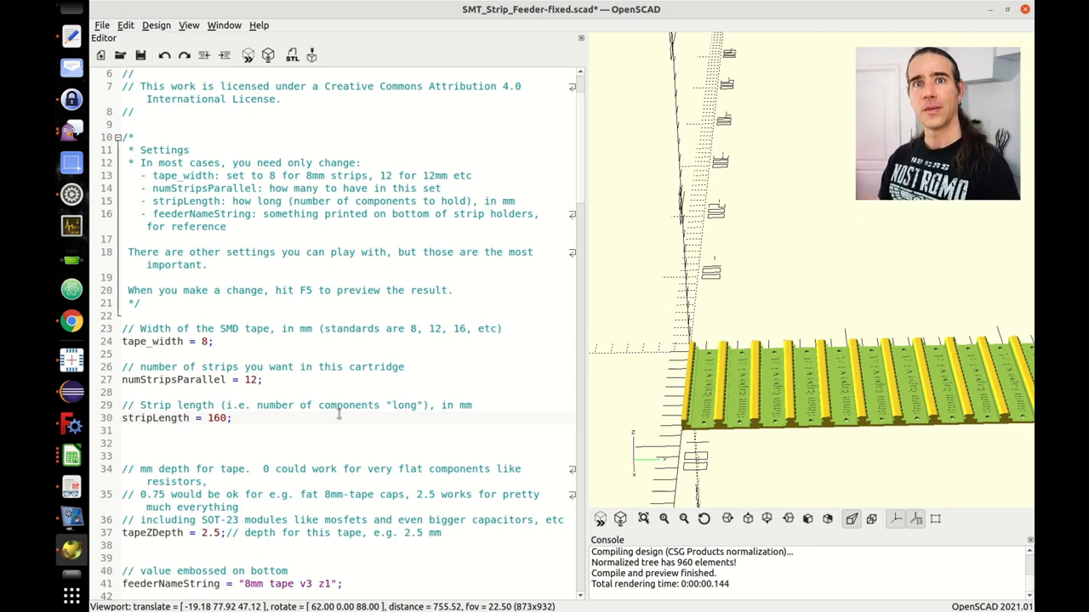
{"action": "scroll", "scroll_direction": "down", "scroll_amount": 3}
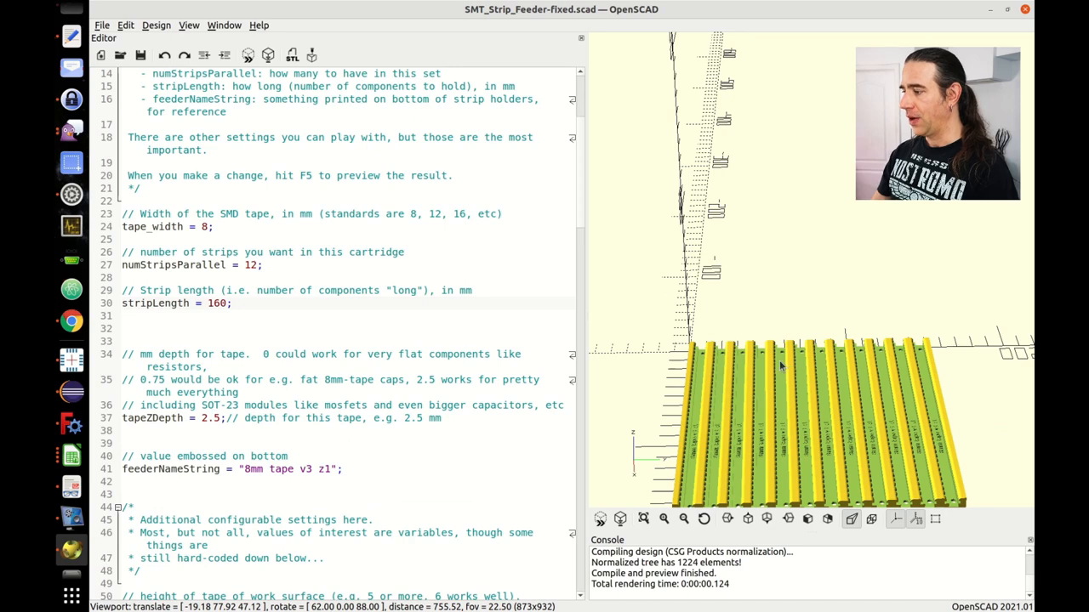
Step: Orbit the cartridge preview to the side and set tape depth to 0.7 mm
{"action": "left_click_drag", "start_coordinate": [808, 383], "coordinate": [795, 432]}
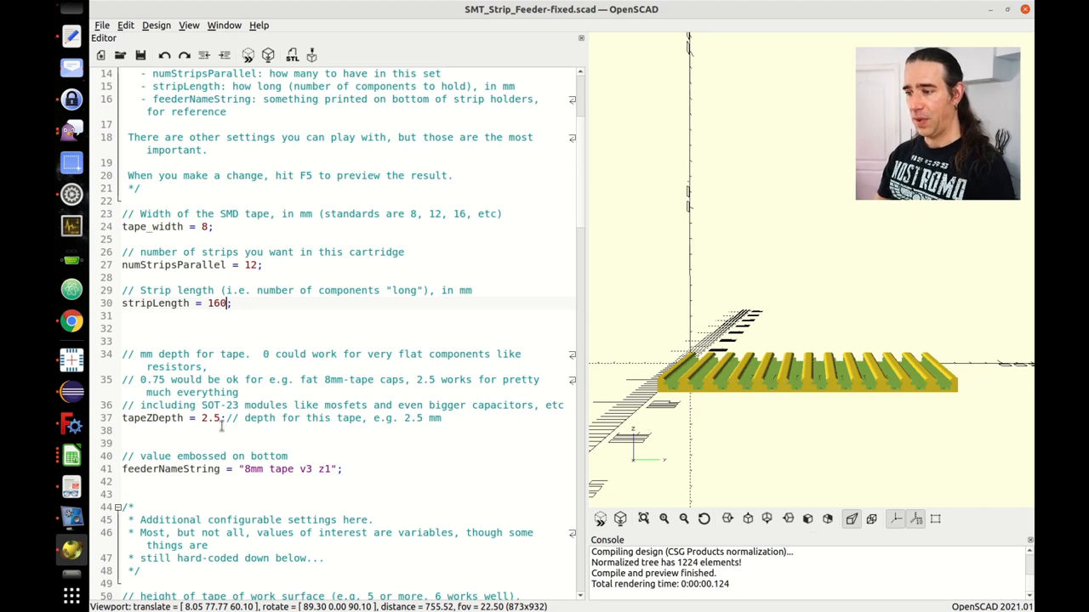
{"action": "double_click", "coordinate": [209, 417]}
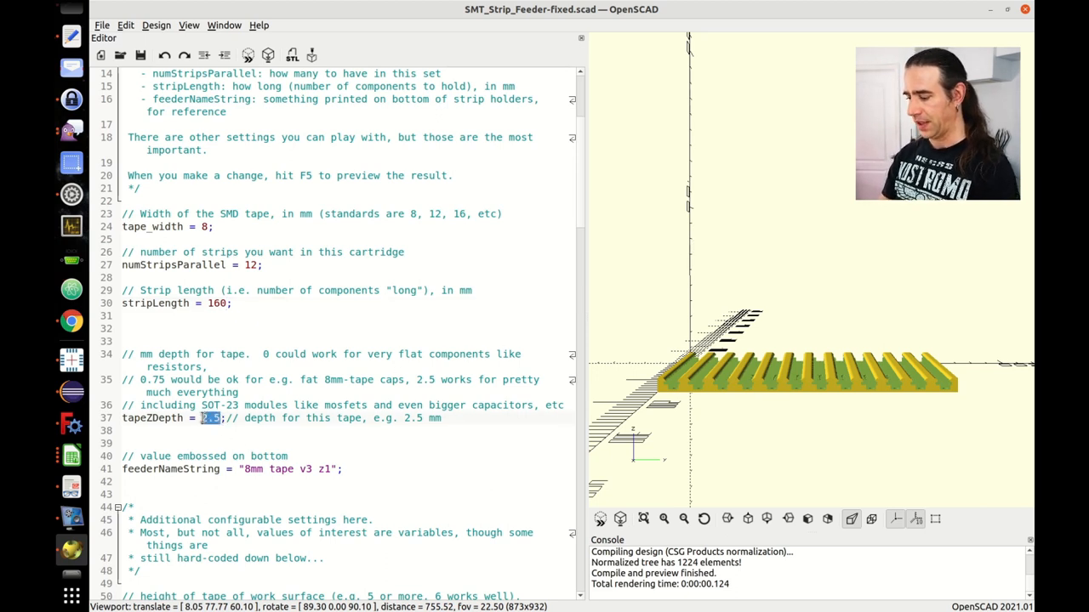
{"action": "type", "text": "0.7"}
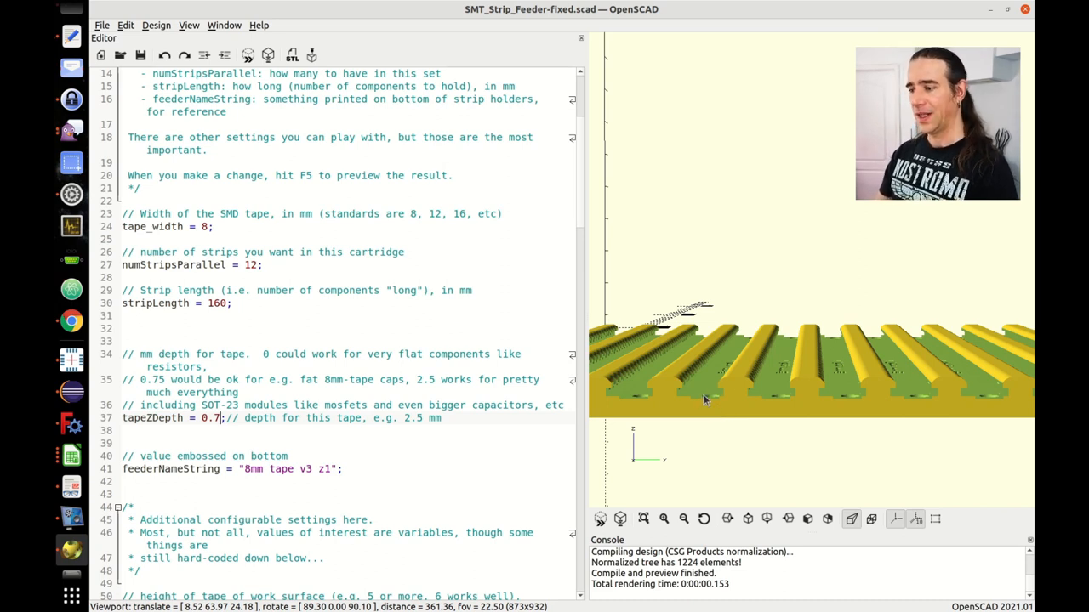
{"action": "mouse_move", "coordinate": [348, 102]}
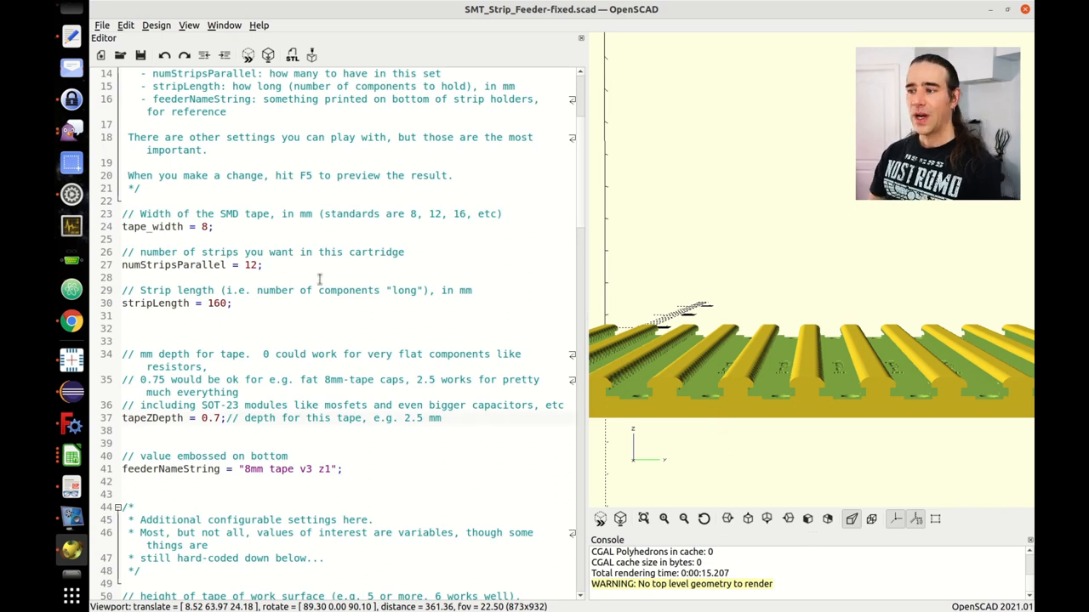
Step: Set strip length to 85 mm and tape depth to 2.0 mm
{"action": "double_click", "coordinate": [248, 265]}
{"action": "type", "text": "6"}
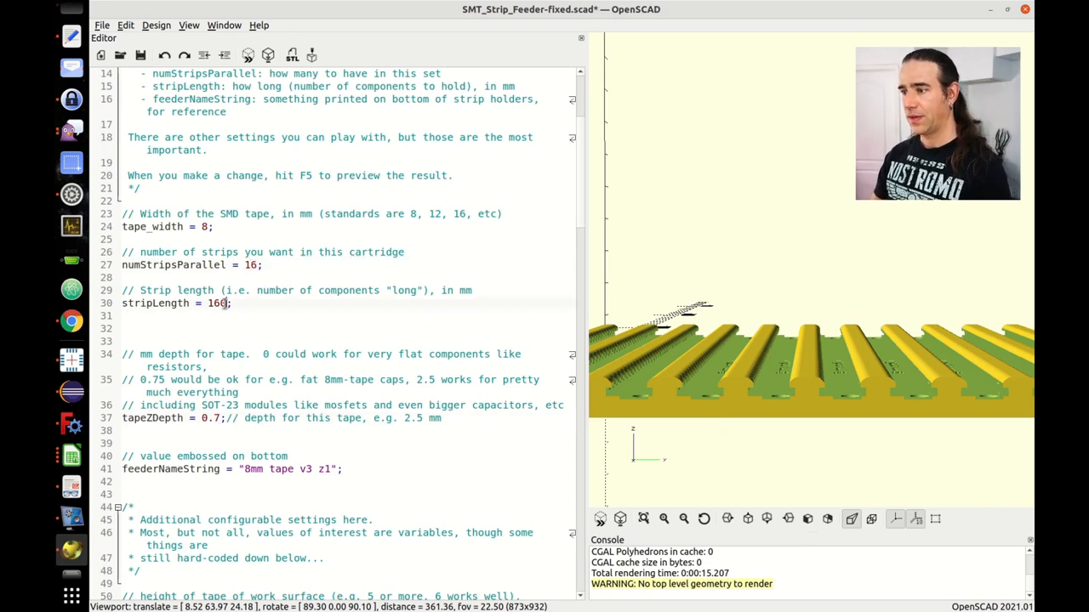
{"action": "type", "text": "85"}
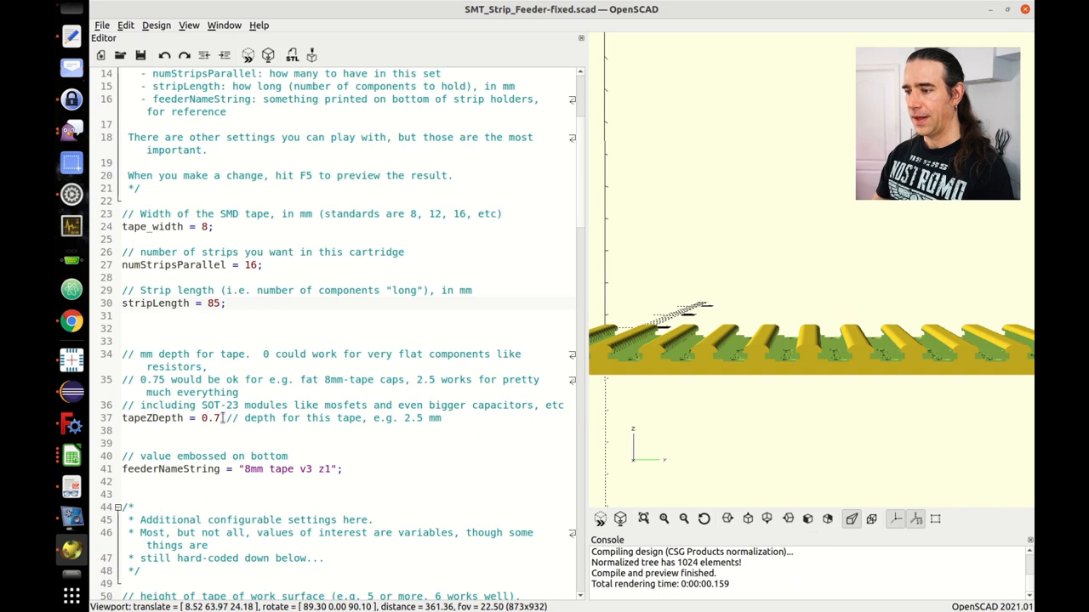
{"action": "double_click", "coordinate": [207, 418]}
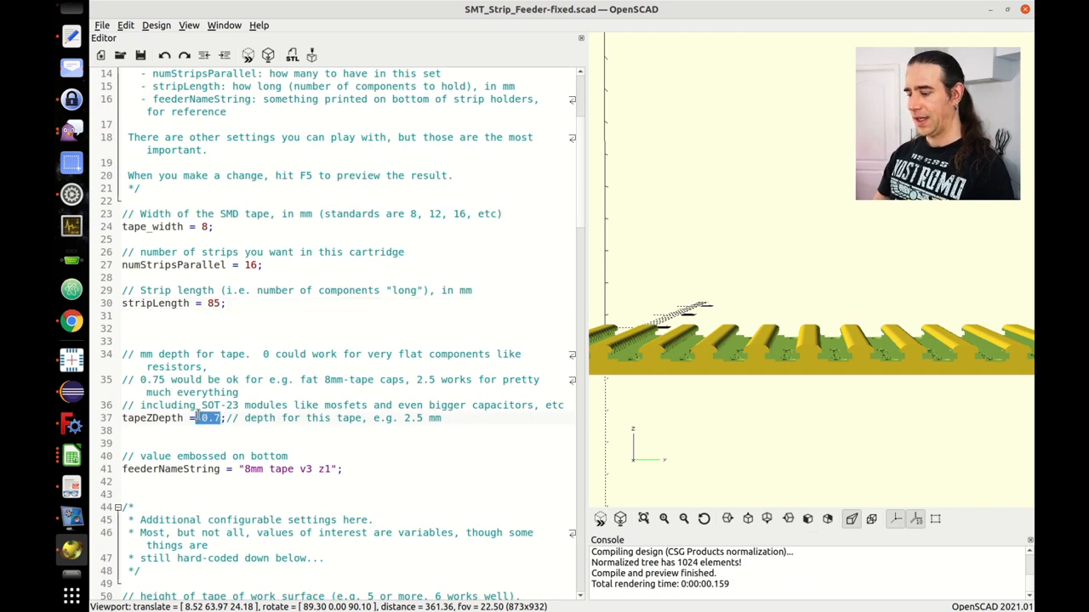
{"action": "type", "text": "2.0"}
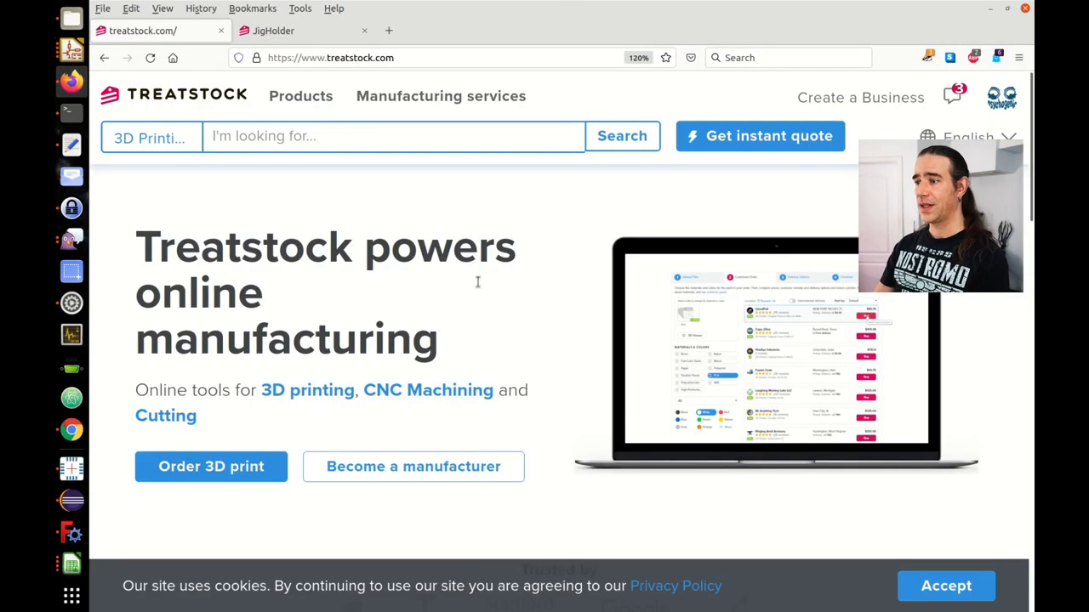
Step: Open completed purchases and scroll down to the orange Sfeederfixed 8x12 mm order
{"action": "left_click", "coordinate": [1002, 96]}
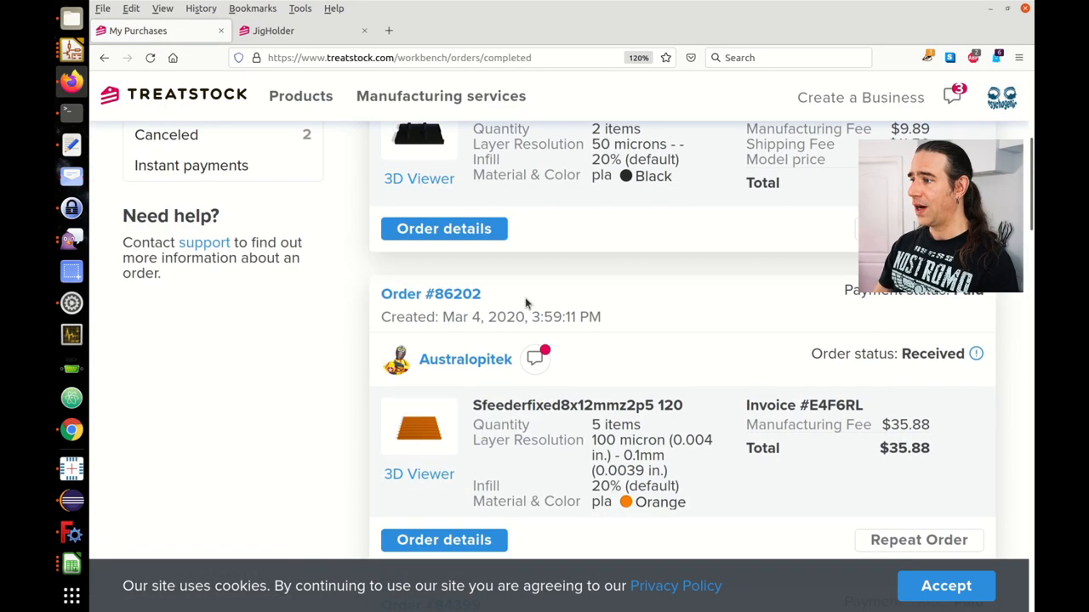
{"action": "scroll", "scroll_direction": "down", "scroll_amount": 3}
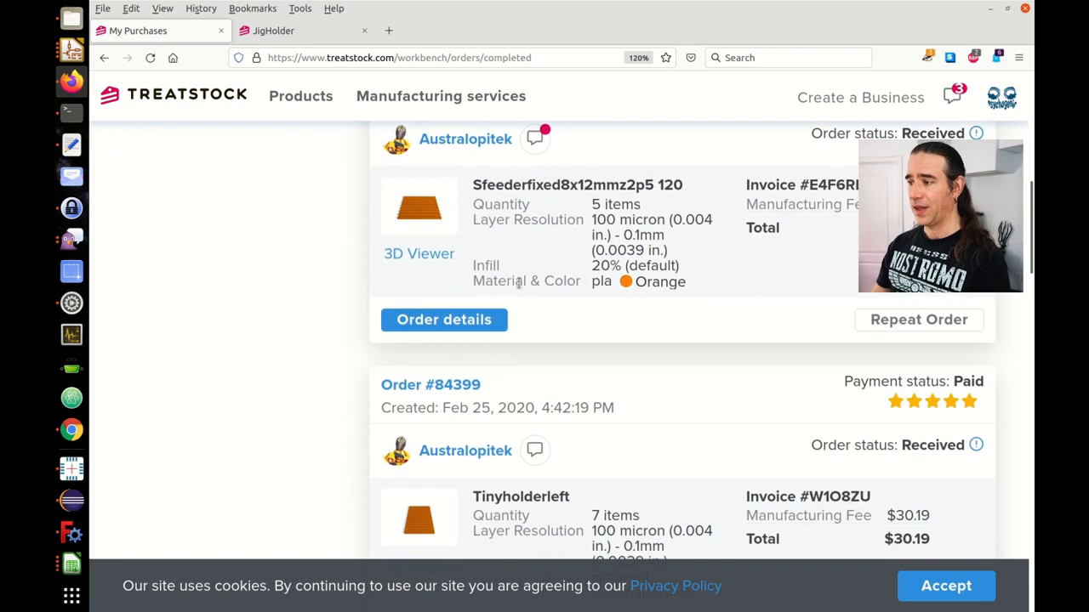
{"action": "mouse_move", "coordinate": [485, 366]}
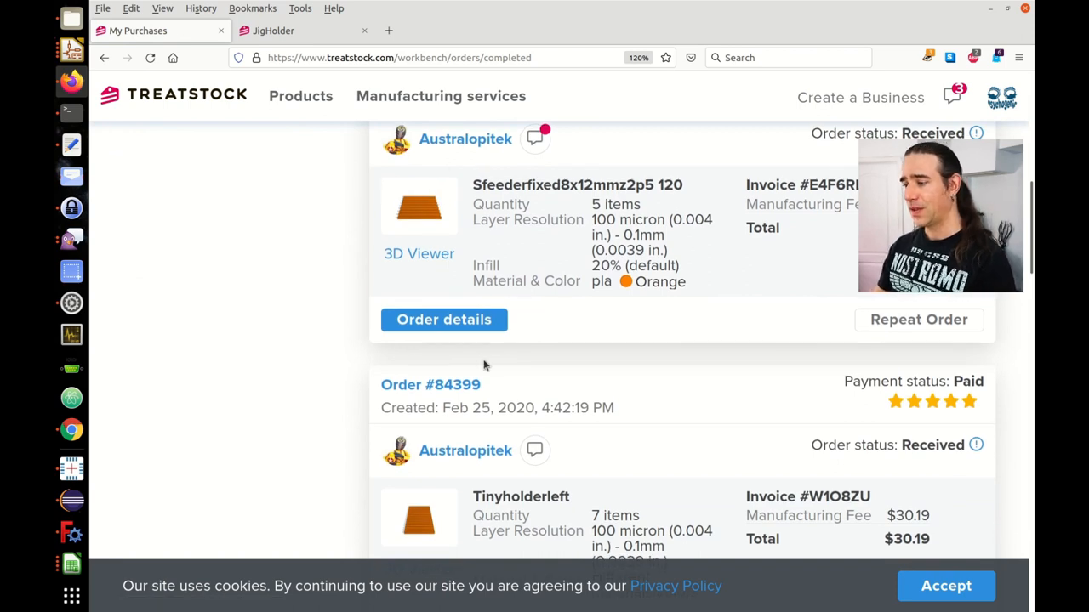
{"action": "scroll", "scroll_direction": "down", "scroll_amount": 3}
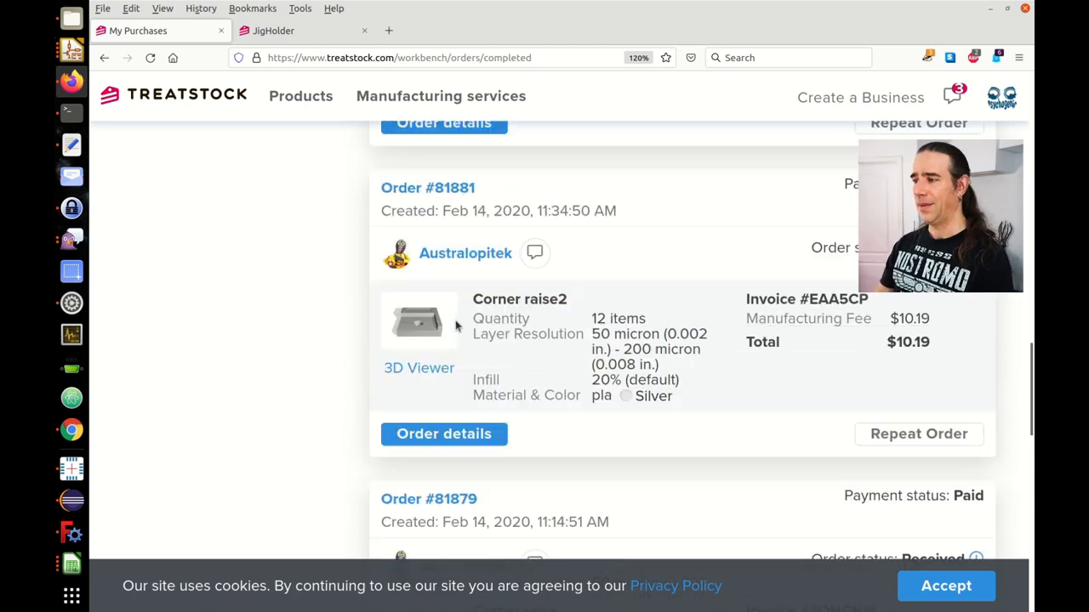
{"action": "scroll", "scroll_direction": "down", "scroll_amount": 3}
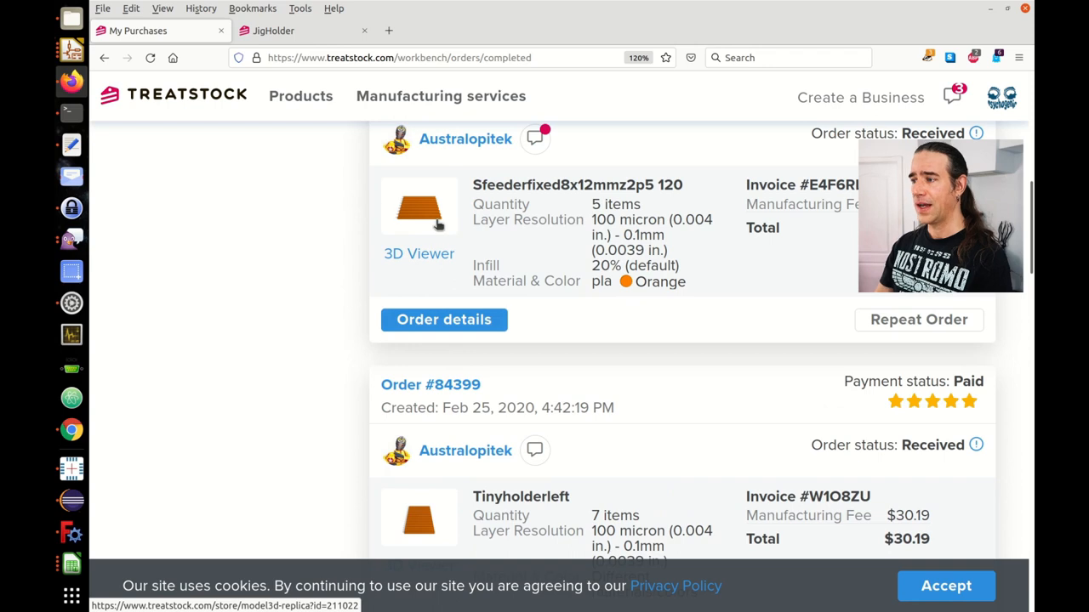
{"action": "mouse_move", "coordinate": [442, 209]}
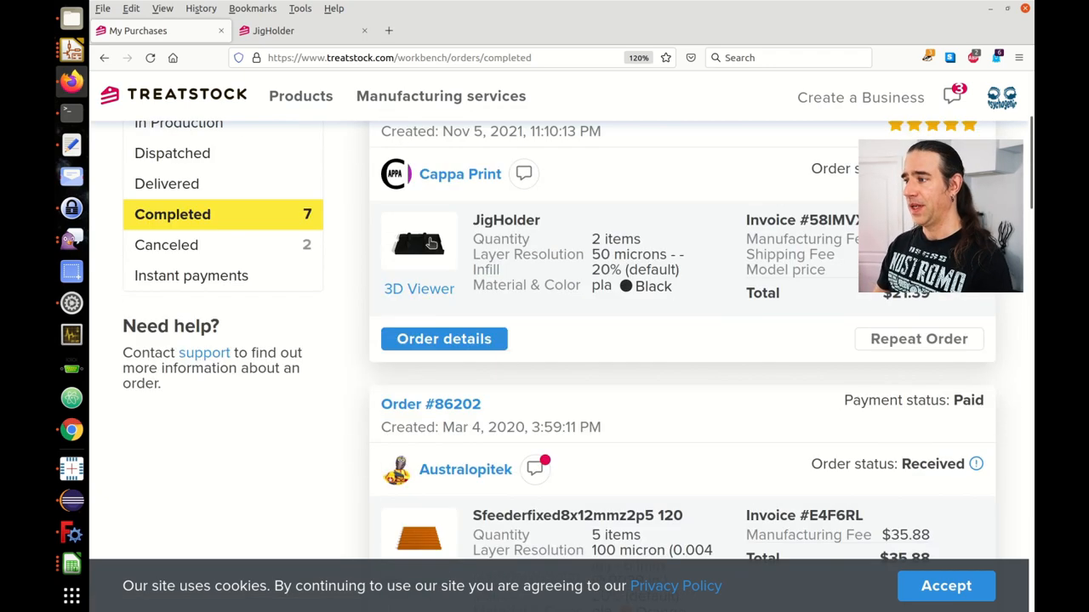
{"action": "scroll", "scroll_direction": "down", "scroll_amount": 3}
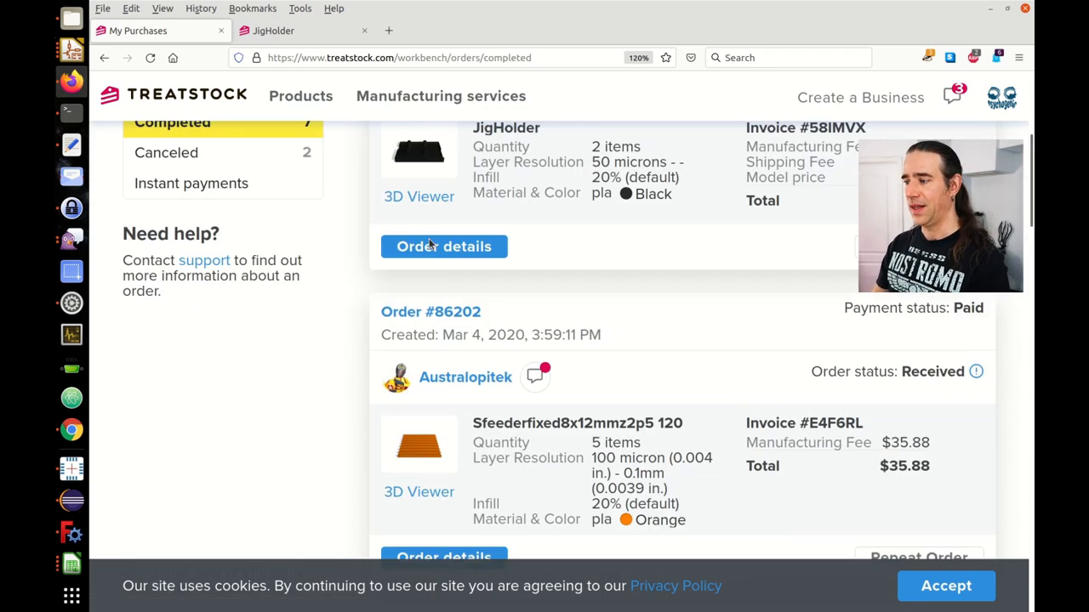
{"action": "scroll", "scroll_direction": "down", "scroll_amount": 3}
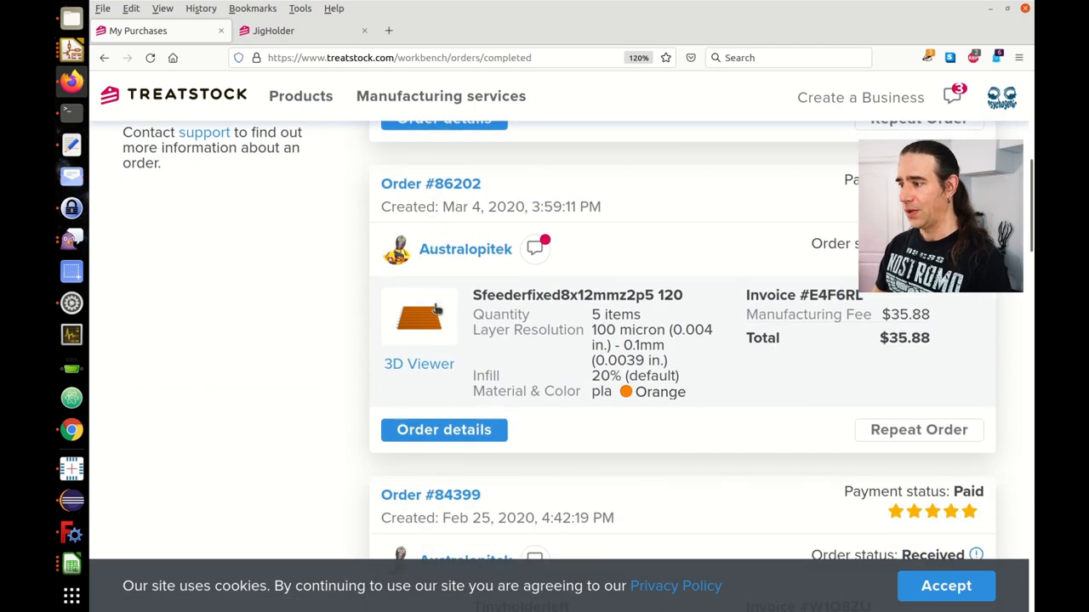
{"action": "mouse_move", "coordinate": [360, 277]}
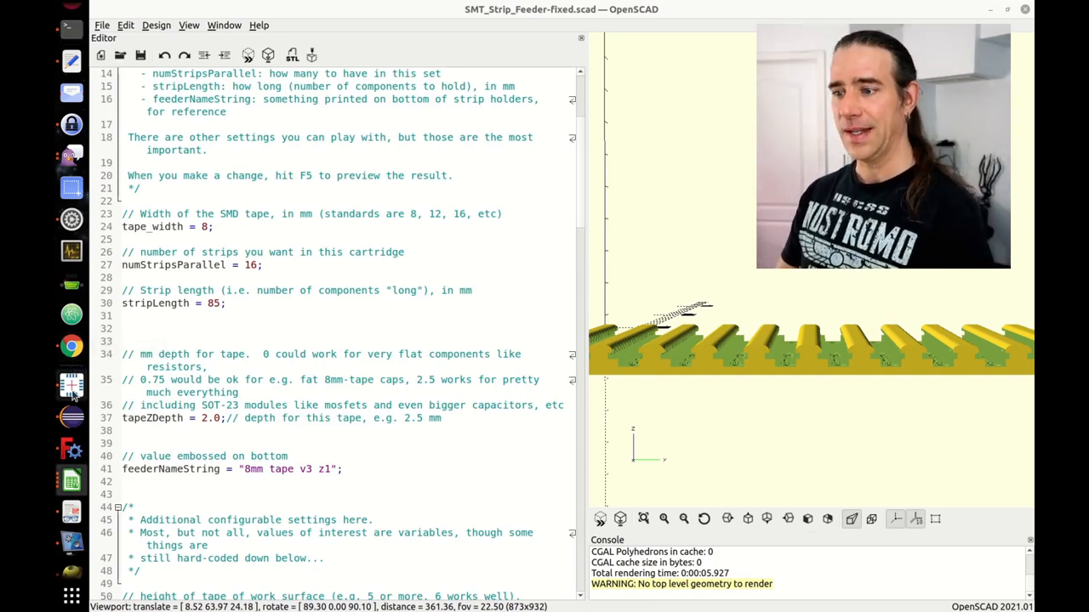
{"action": "mouse_move", "coordinate": [71, 384]}
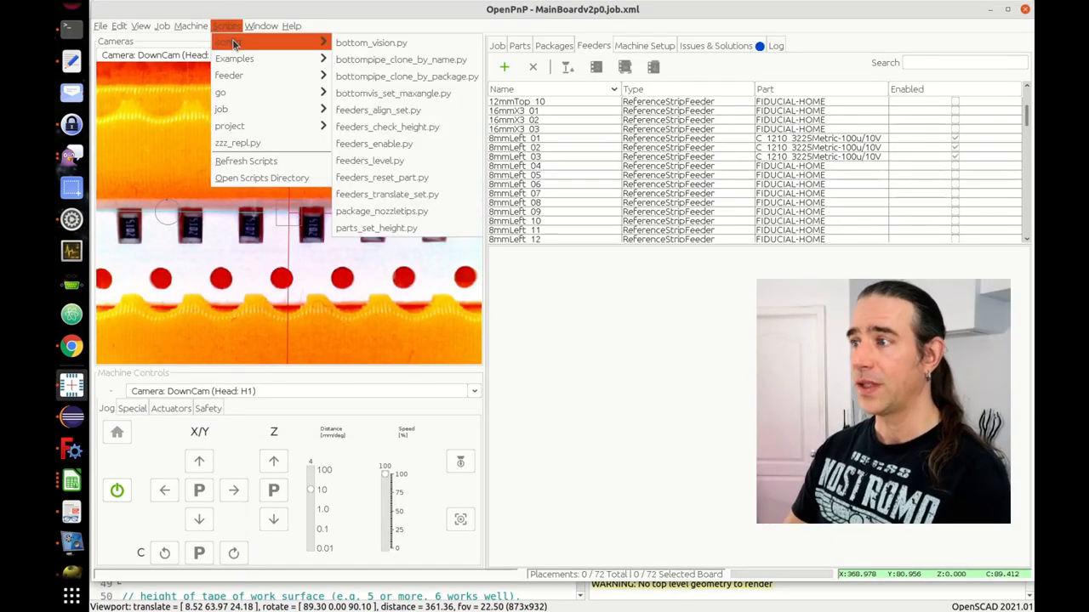
{"action": "left_click", "coordinate": [291, 26]}
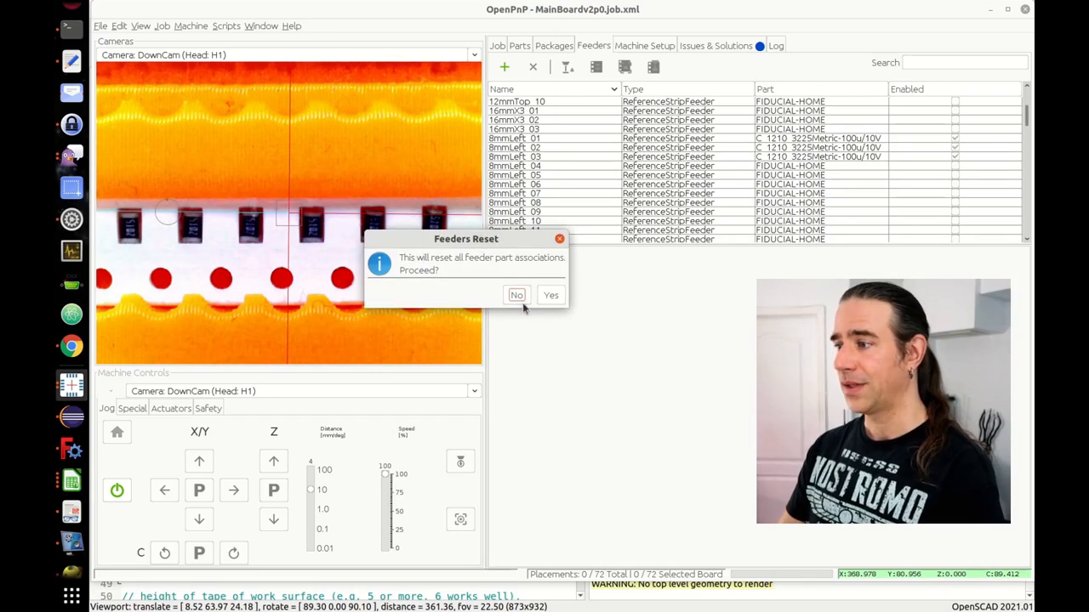
{"action": "left_click", "coordinate": [517, 295]}
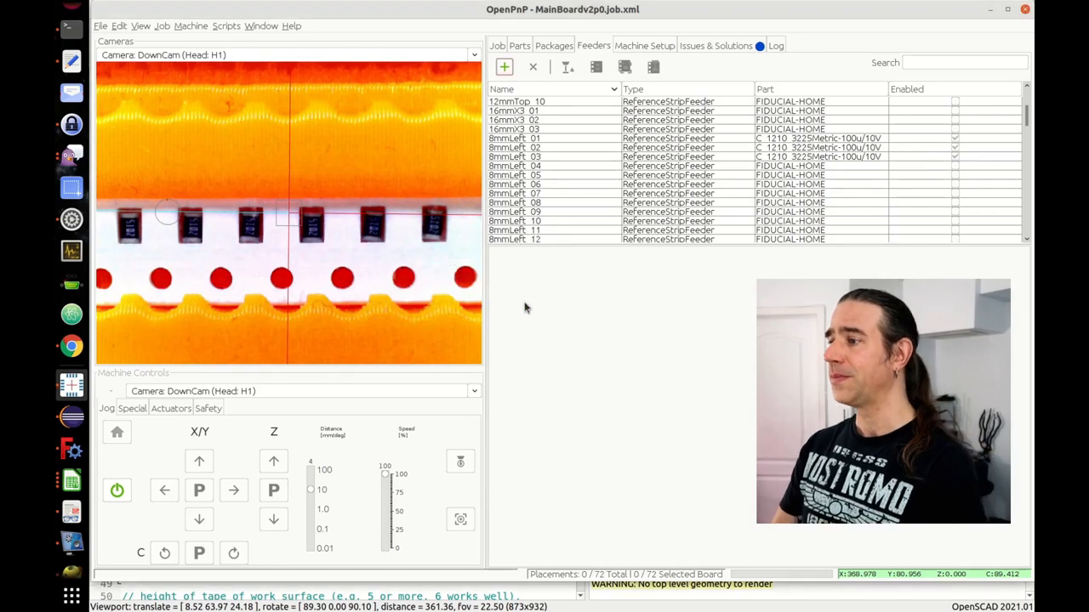
{"action": "scroll", "scroll_direction": "down", "scroll_amount": 3}
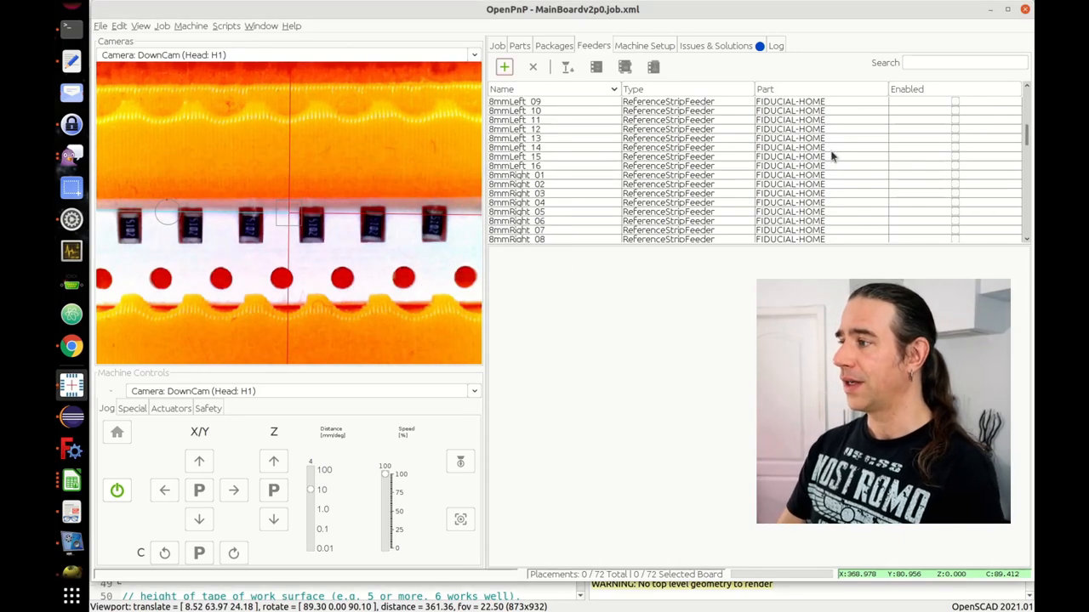
{"action": "scroll", "scroll_direction": "down", "scroll_amount": 3}
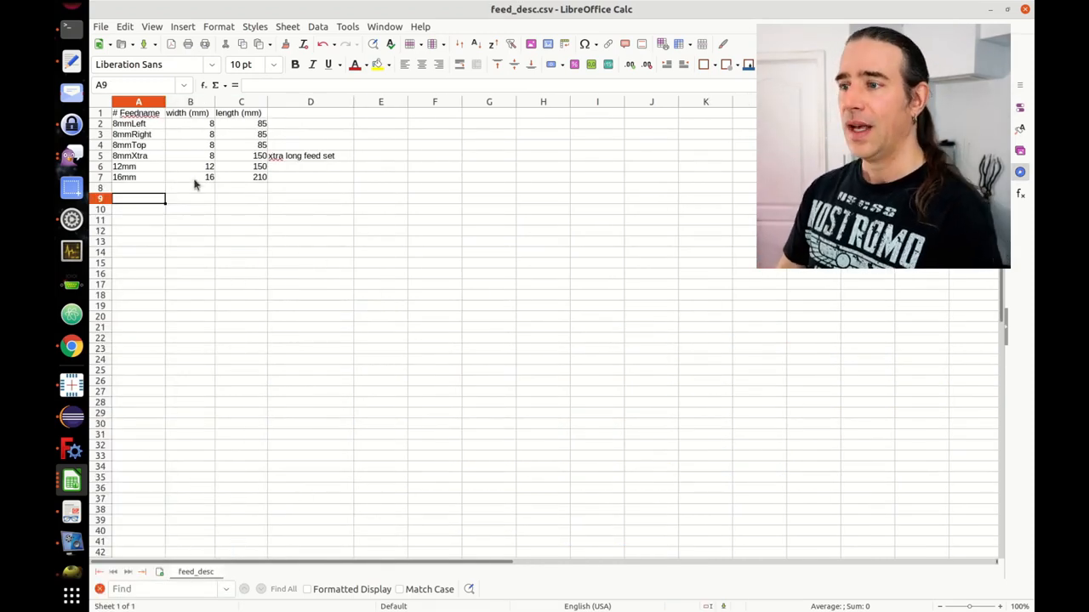
{"action": "mouse_move", "coordinate": [119, 315]}
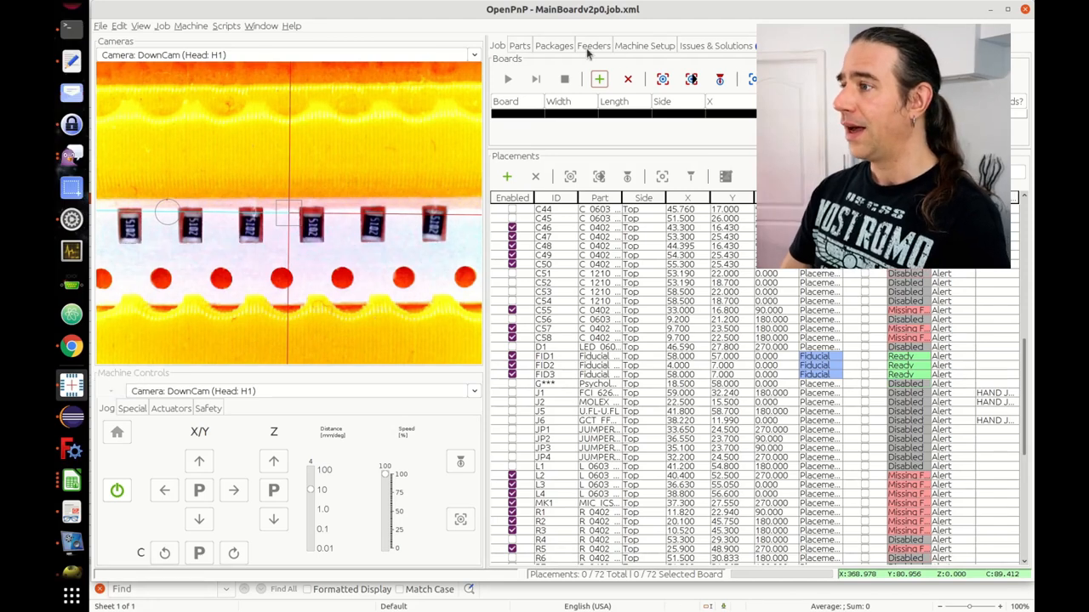
Step: Show the feeders list scrolled down to the 8mmTop and 8mmXtra feeders
{"action": "left_click", "coordinate": [593, 45]}
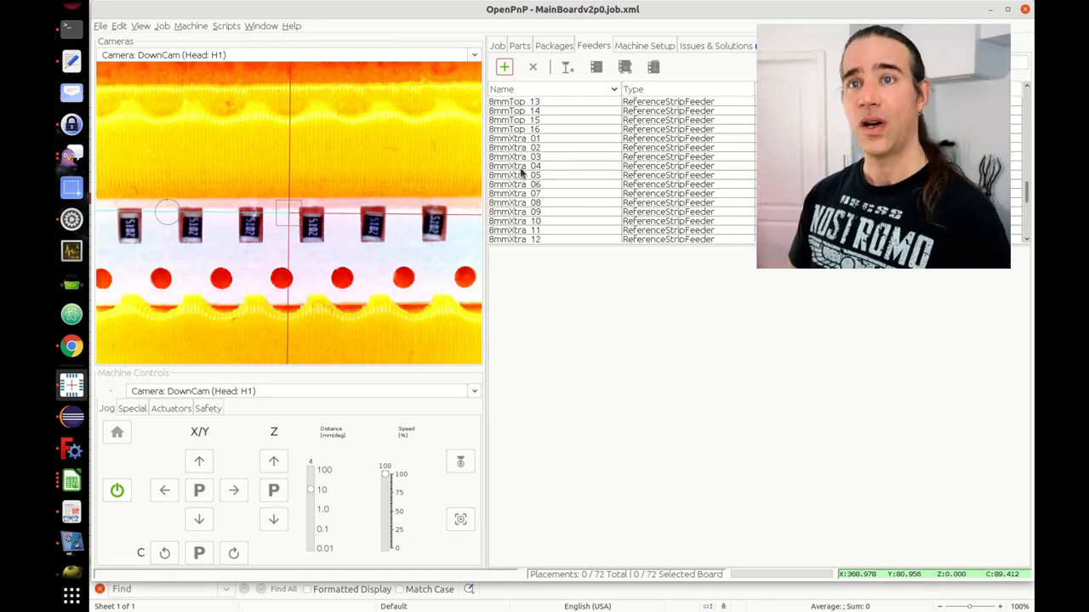
{"action": "scroll", "scroll_direction": "down", "scroll_amount": 3}
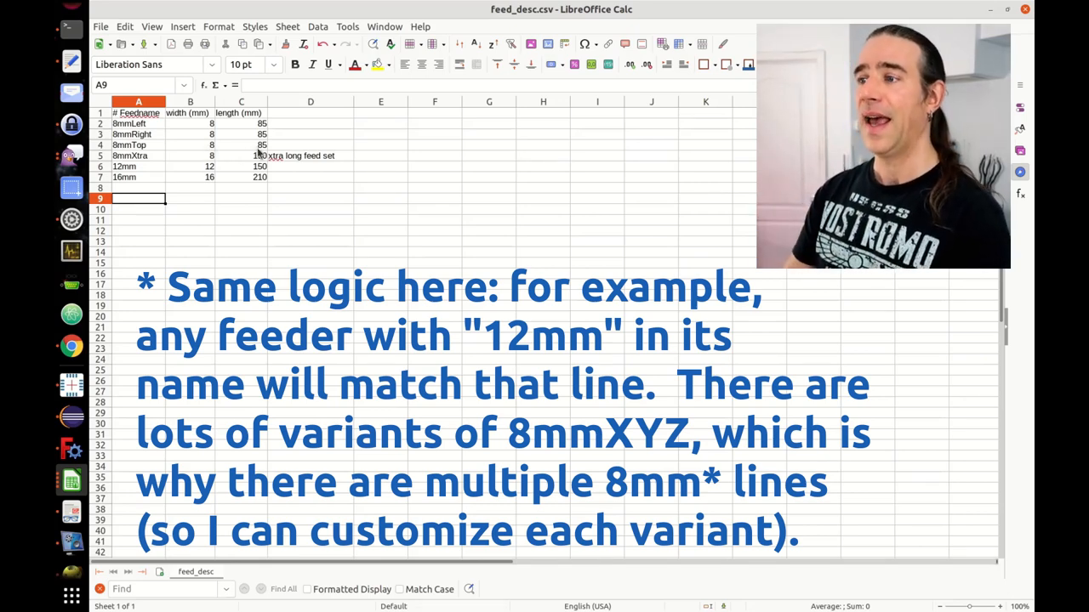
{"action": "left_click", "coordinate": [240, 145]}
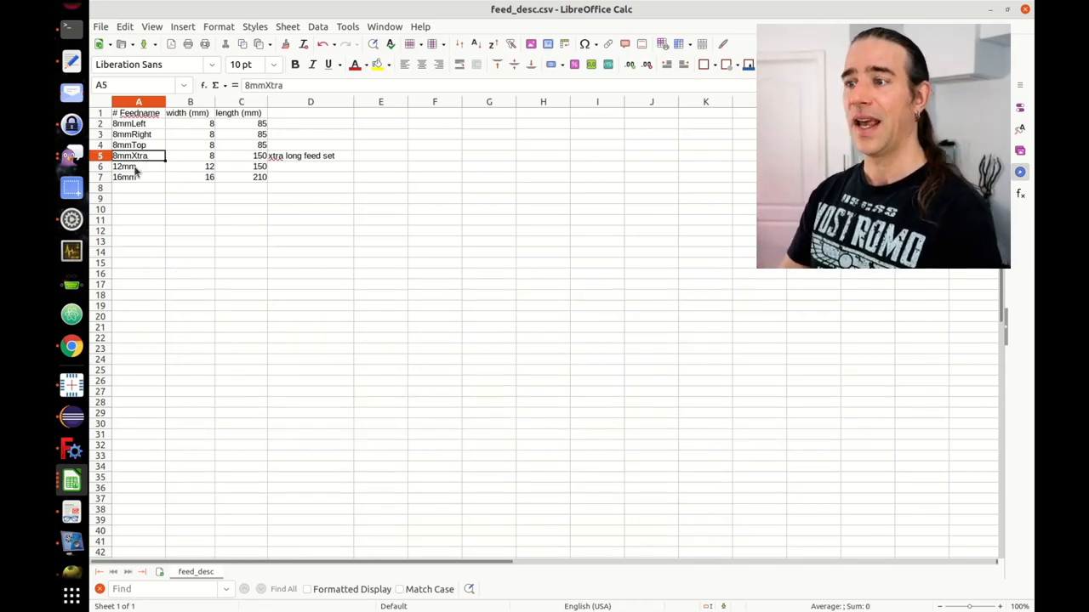
{"action": "left_click", "coordinate": [190, 156]}
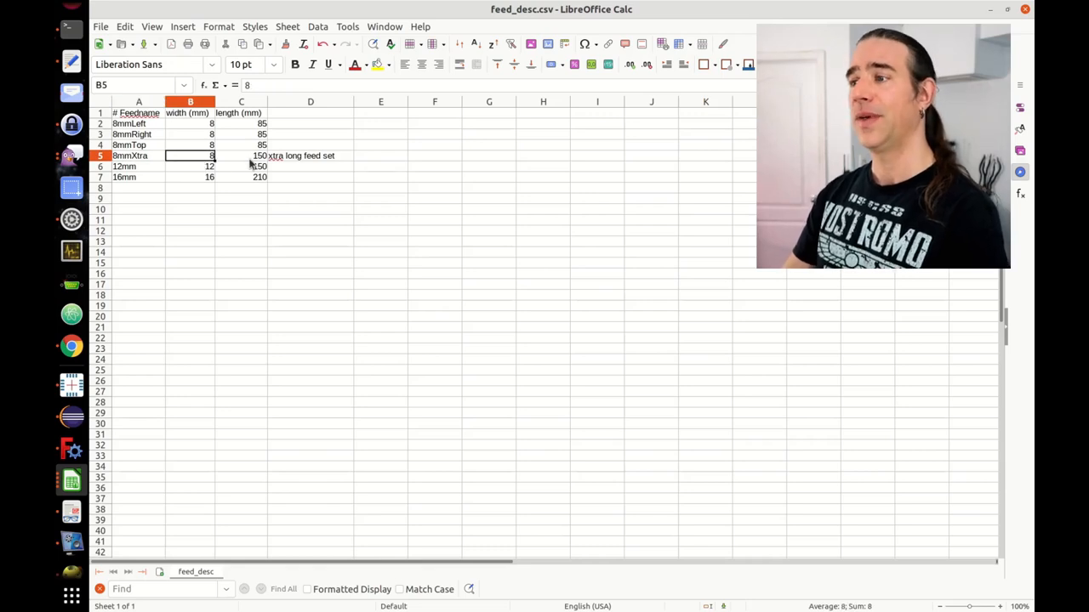
{"action": "left_click", "coordinate": [241, 156]}
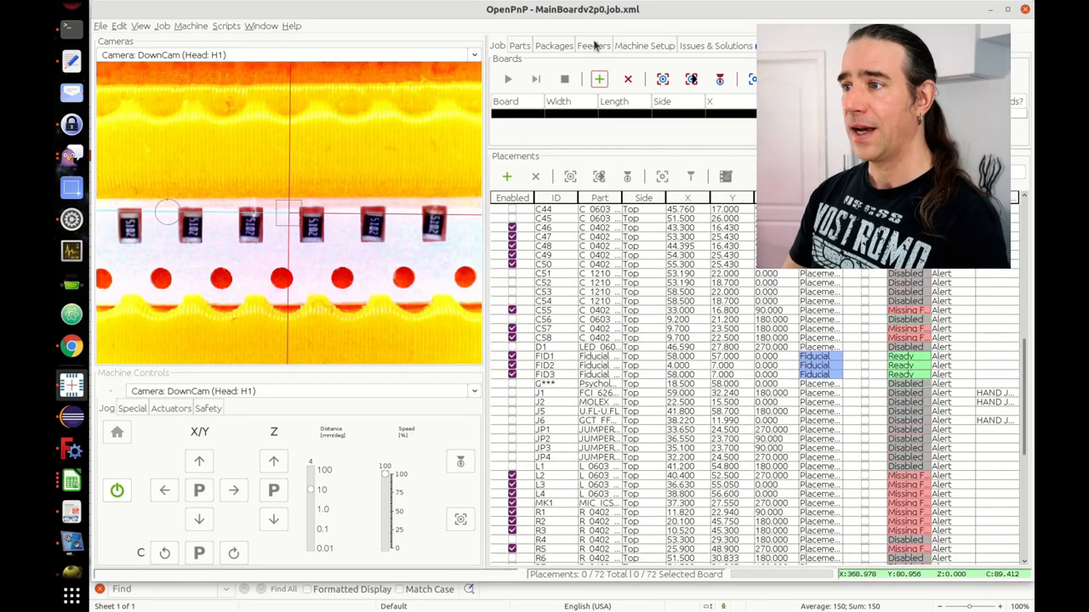
Step: Launch the feed_setup.py script and check the parts2.csv BOM in Calc
{"action": "left_click", "coordinate": [226, 26]}
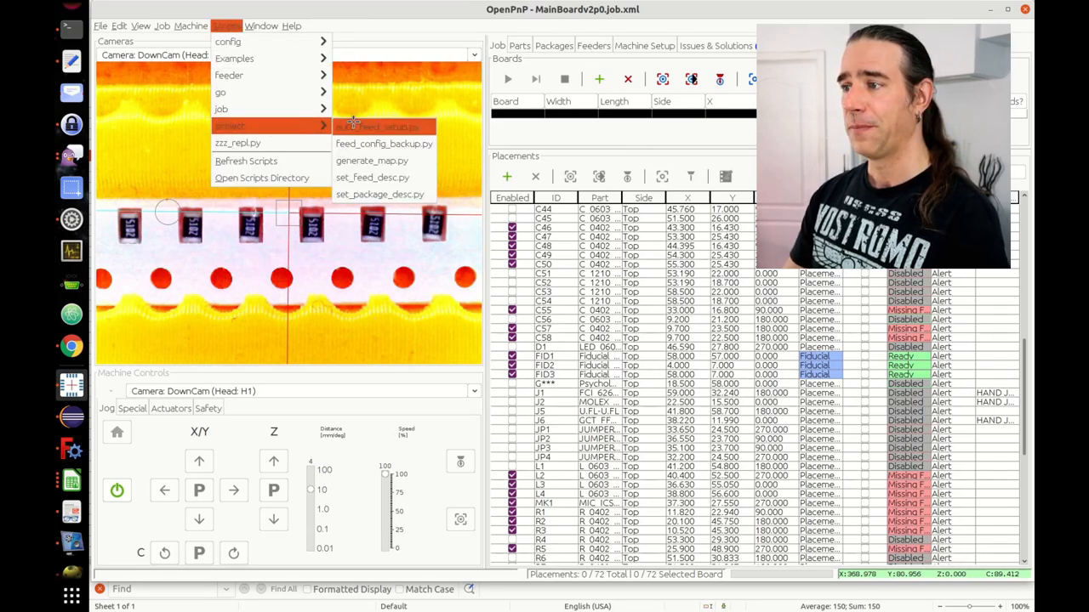
{"action": "left_click", "coordinate": [377, 126]}
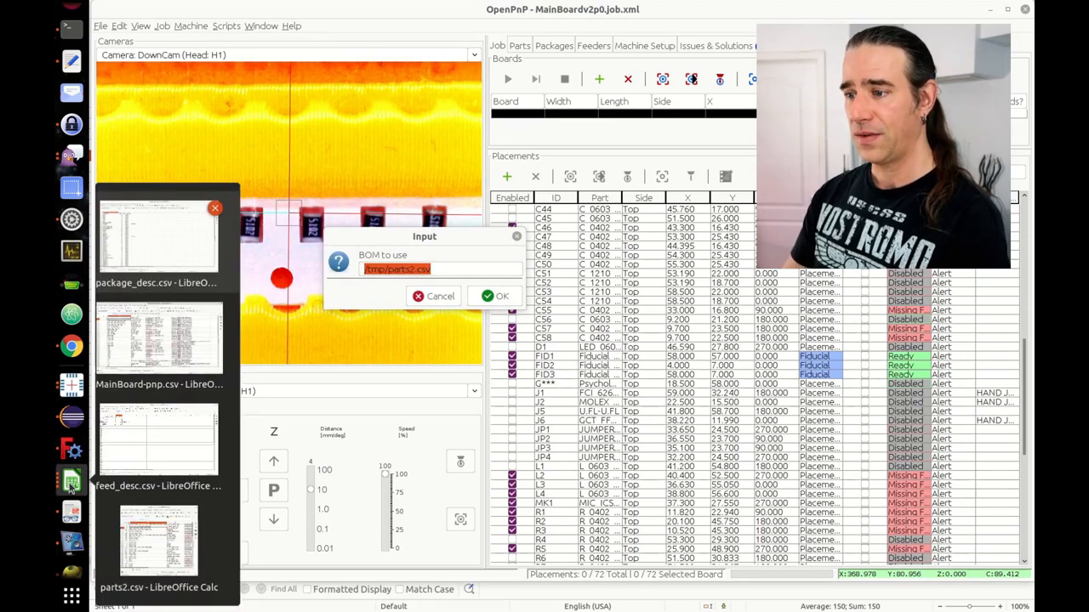
{"action": "left_click", "coordinate": [500, 296]}
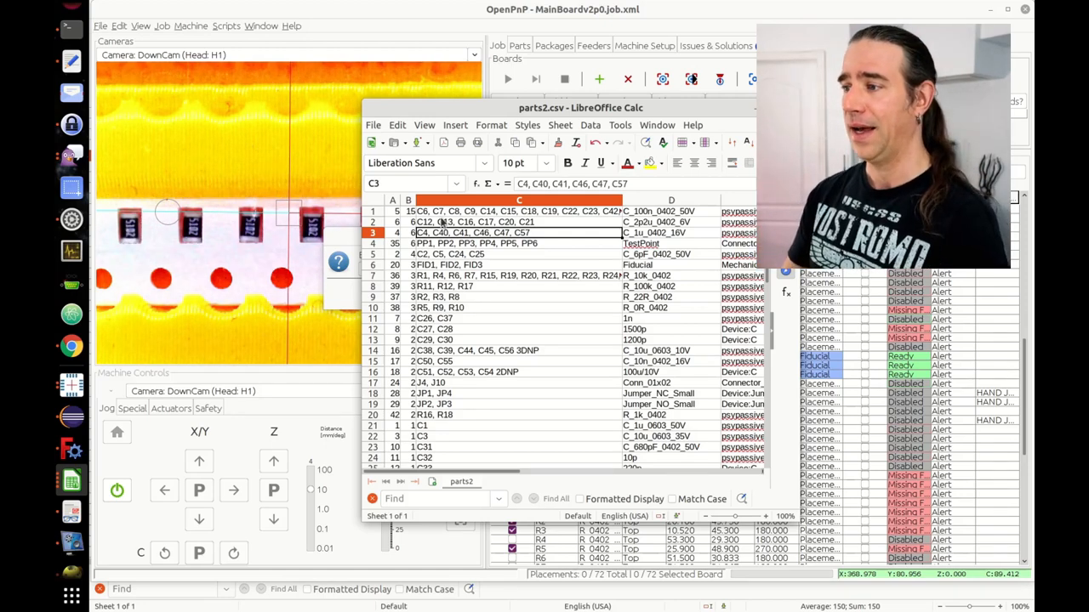
{"action": "left_click", "coordinate": [409, 200]}
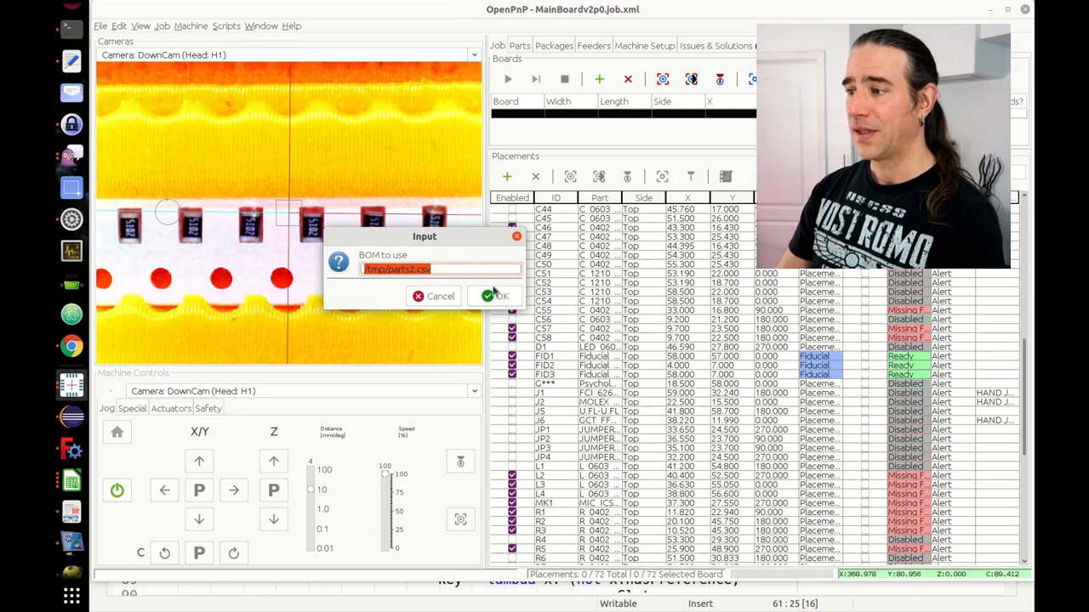
Step: Accept /tmp/parts2.csv as the BOM with 25 boards per batch
{"action": "left_click", "coordinate": [497, 296]}
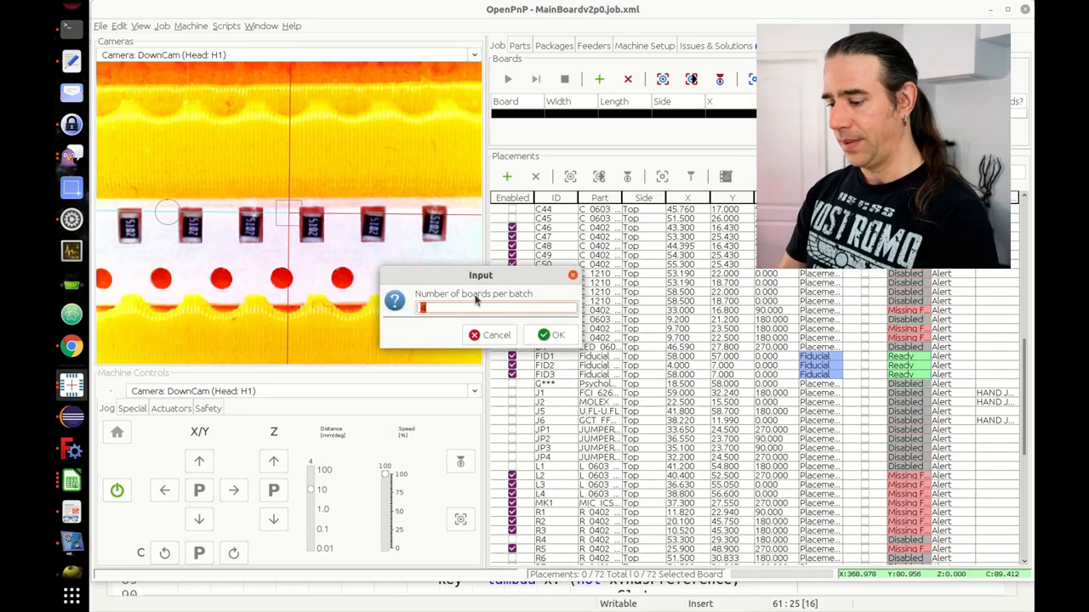
{"action": "type", "text": "25"}
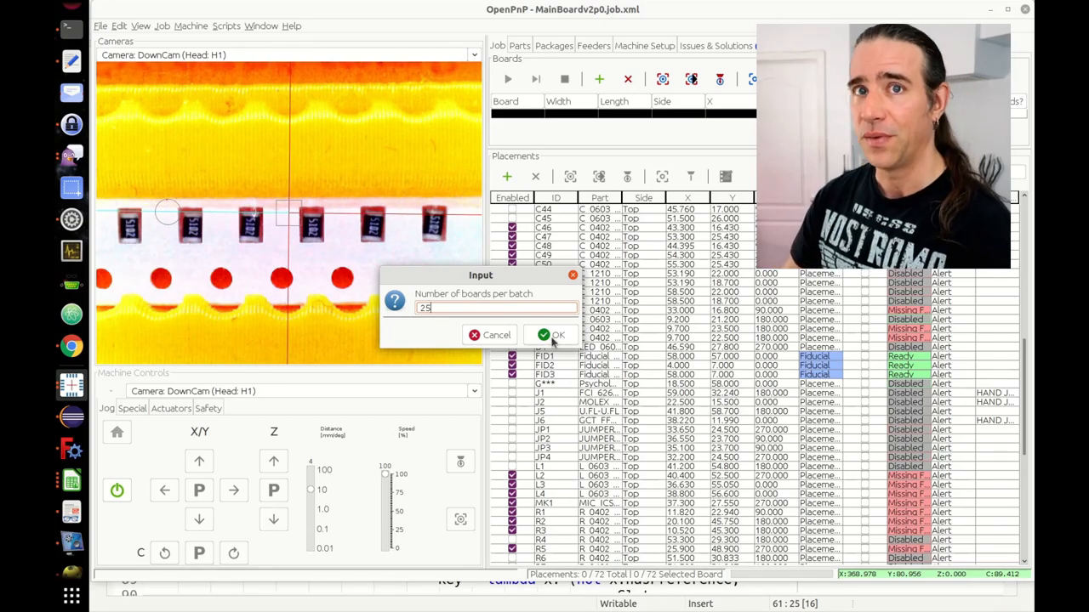
{"action": "left_click", "coordinate": [552, 335]}
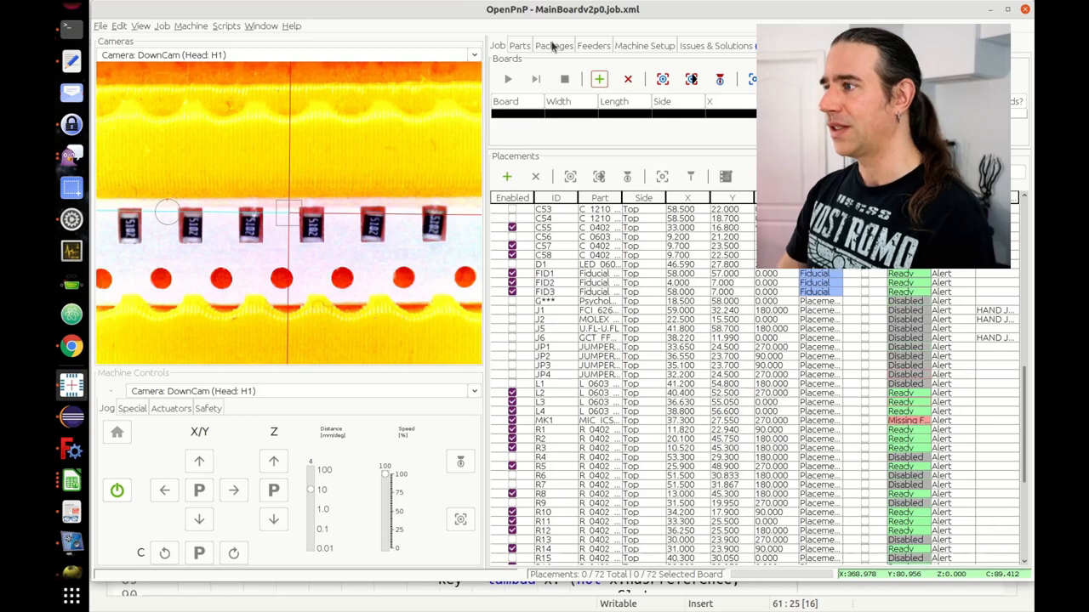
Step: Scroll the feeders table to check assigned parts and view feeder configuration details
{"action": "left_click", "coordinate": [593, 45]}
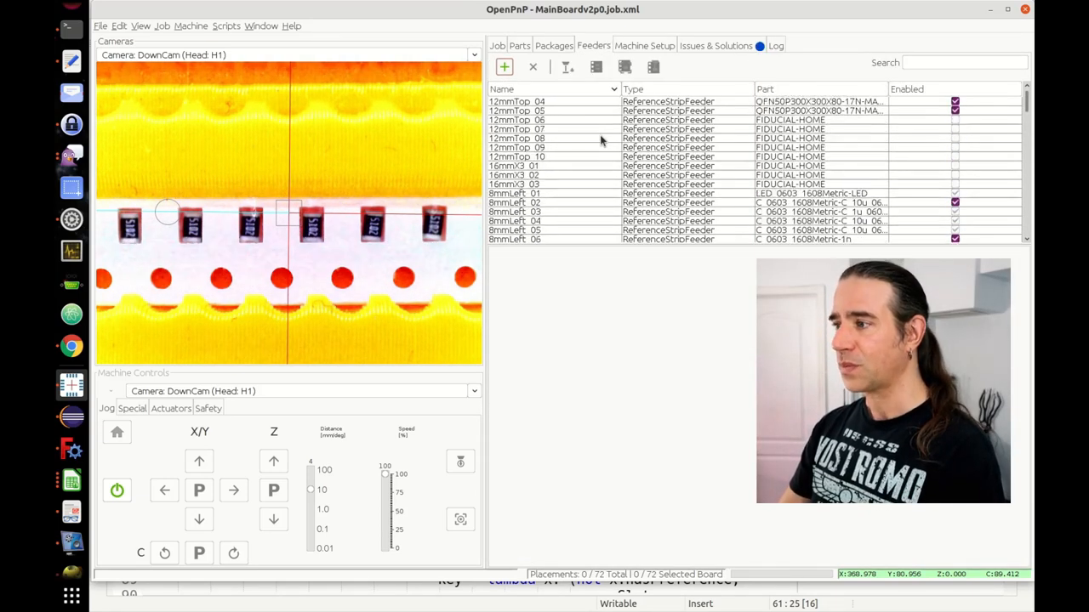
{"action": "scroll", "scroll_direction": "down", "scroll_amount": 3}
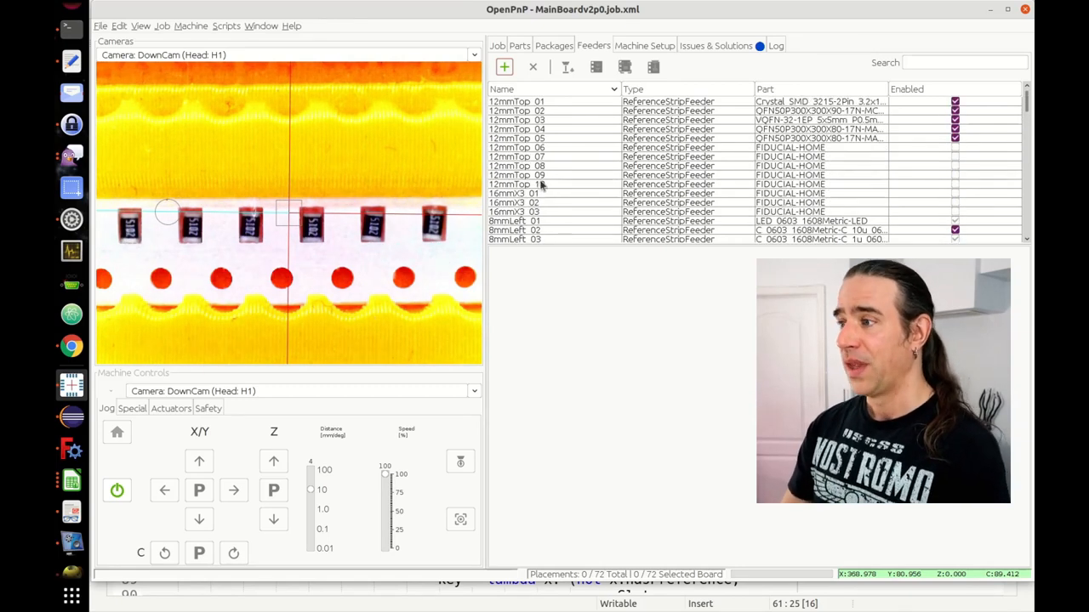
{"action": "left_click", "coordinate": [516, 101]}
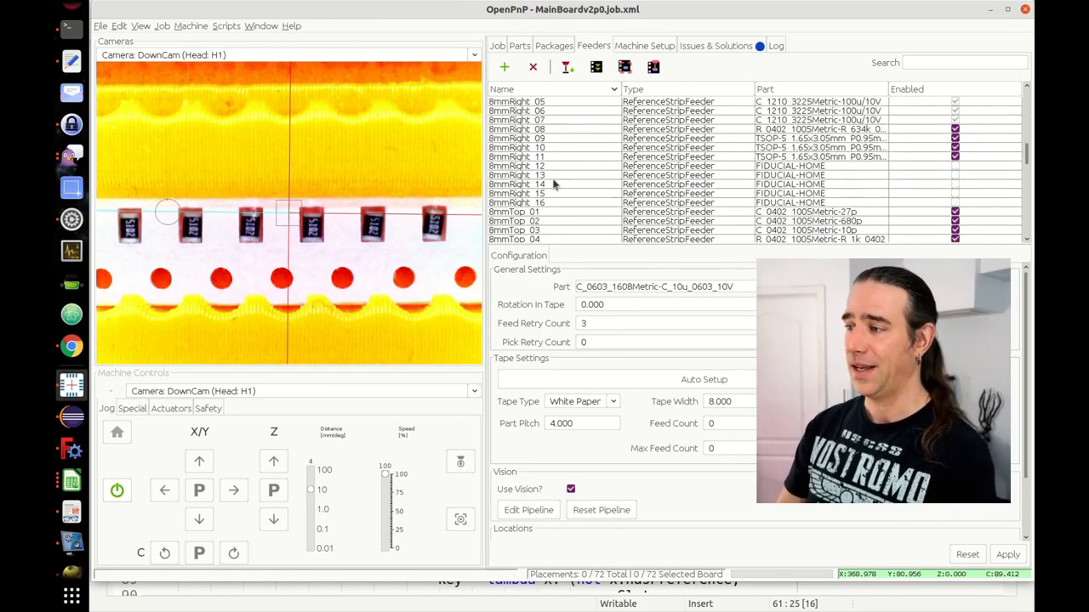
{"action": "scroll", "scroll_direction": "down", "scroll_amount": 3}
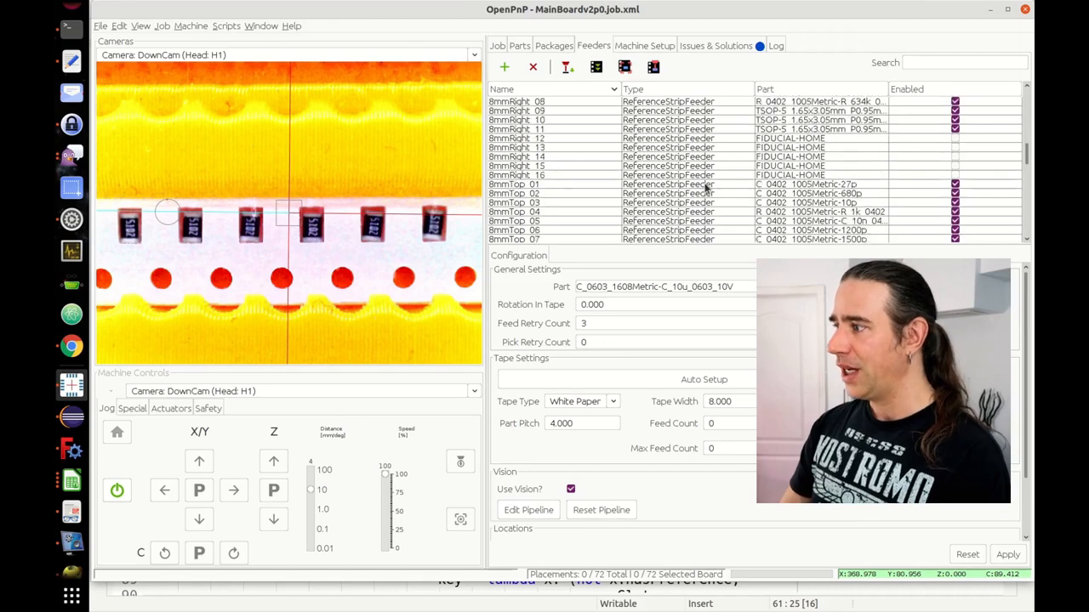
{"action": "scroll", "scroll_direction": "down", "scroll_amount": 3}
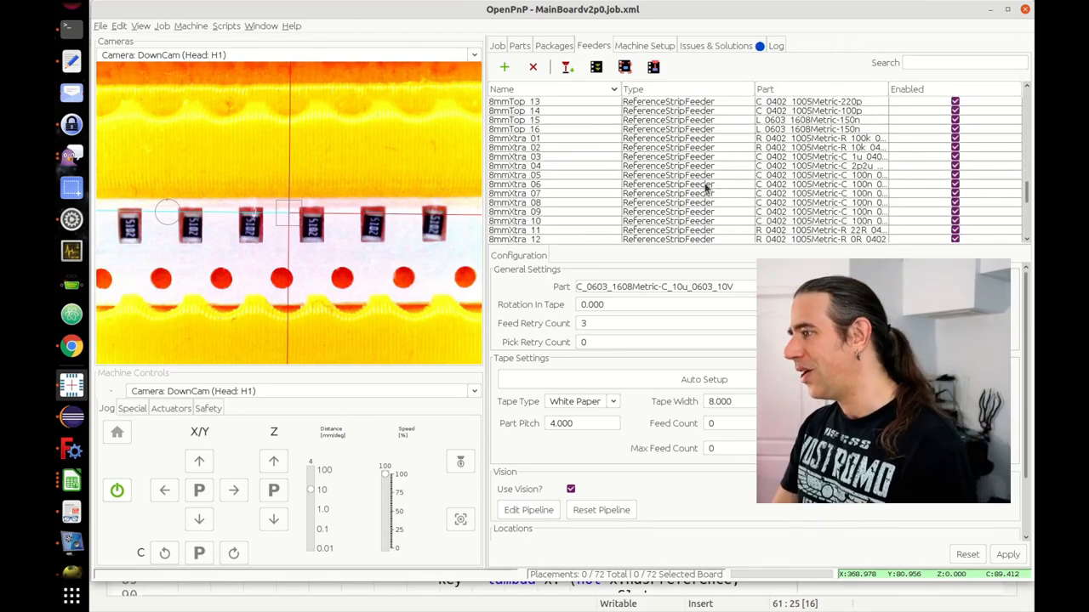
{"action": "left_click", "coordinate": [226, 25]}
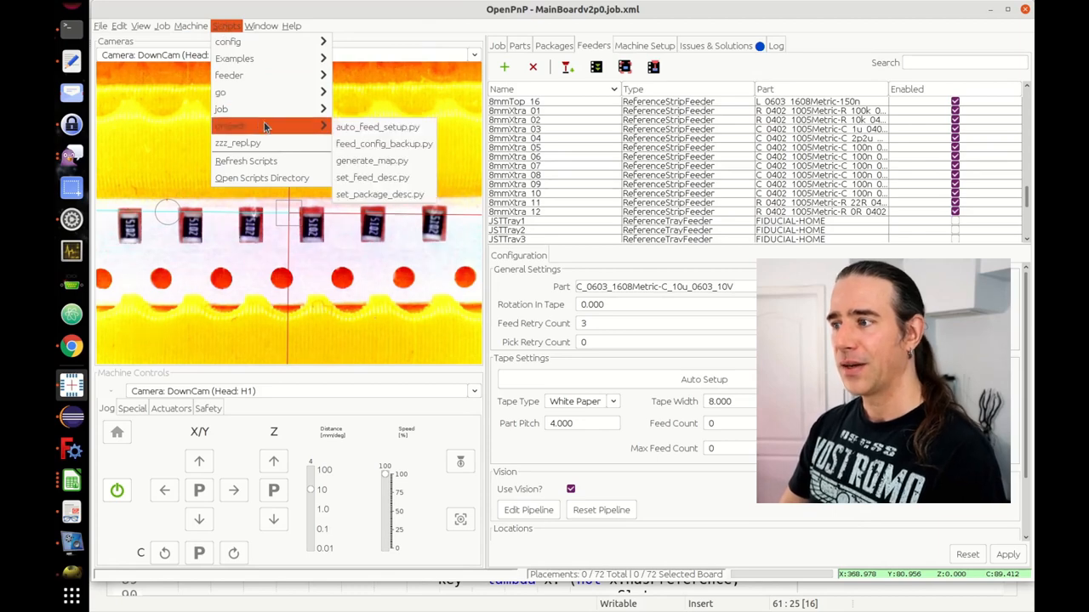
{"action": "mouse_move", "coordinate": [372, 161]}
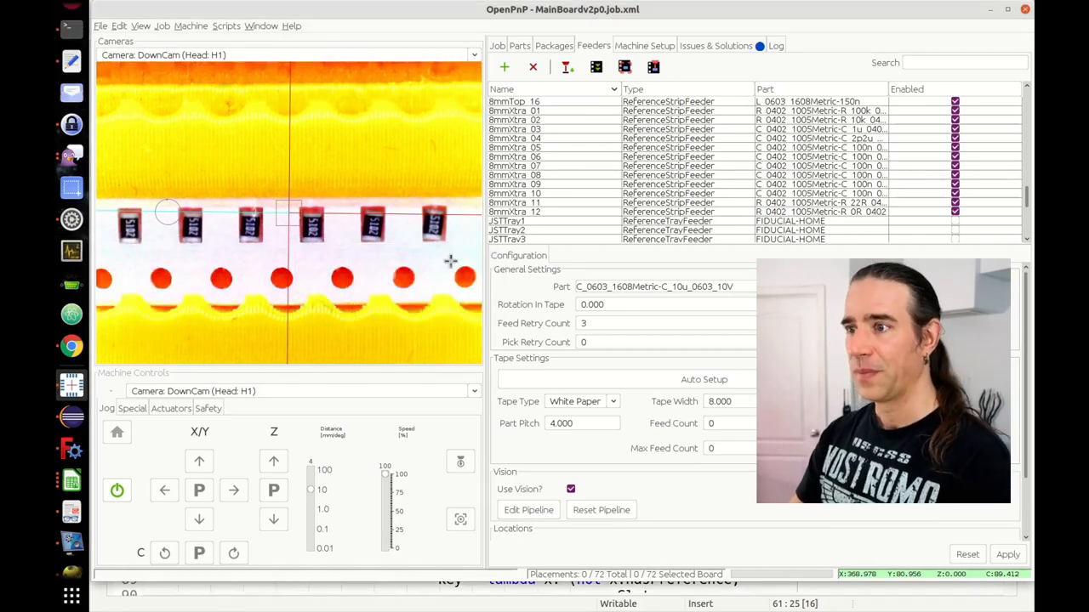
{"action": "mouse_move", "coordinate": [72, 79]}
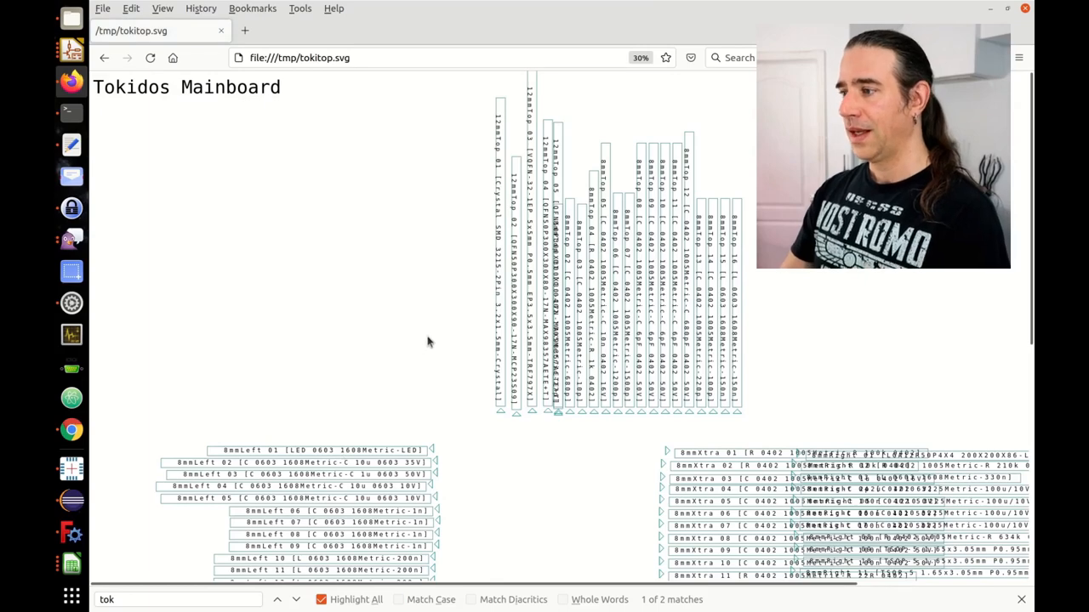
Step: Scroll through tokitop.svg to check the 8mmLeft and 8mmXtra feeders
{"action": "scroll", "scroll_direction": "down", "scroll_amount": 3}
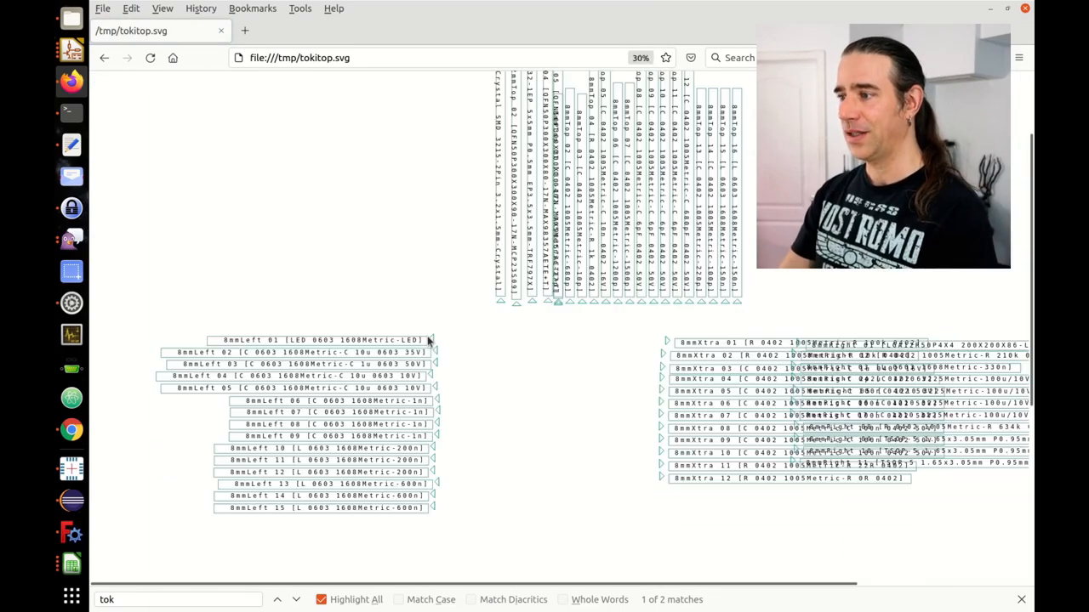
{"action": "mouse_move", "coordinate": [227, 351]}
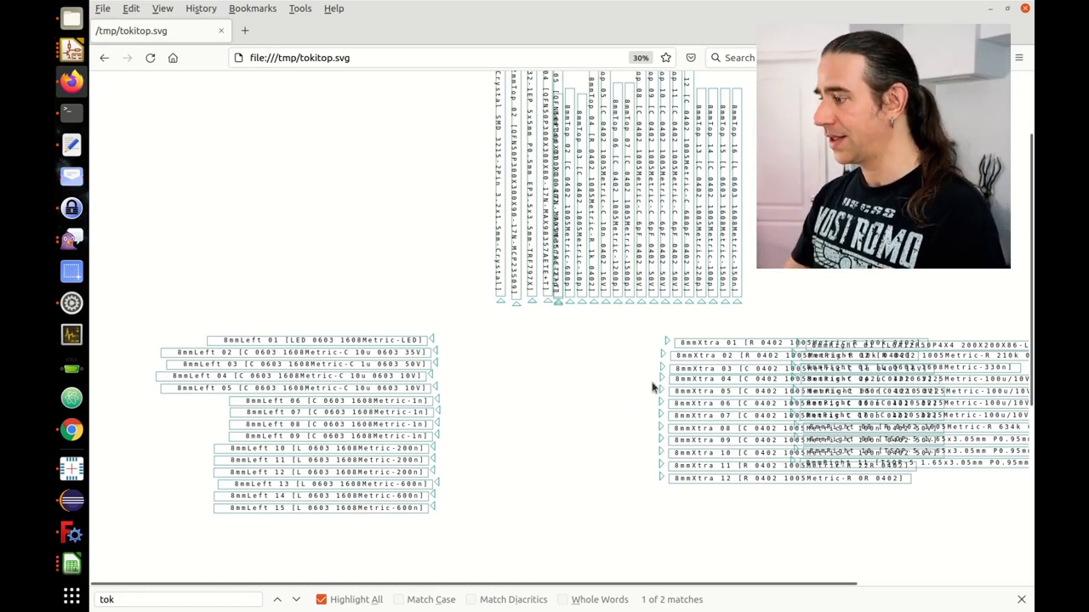
{"action": "scroll", "scroll_direction": "down", "scroll_amount": 3}
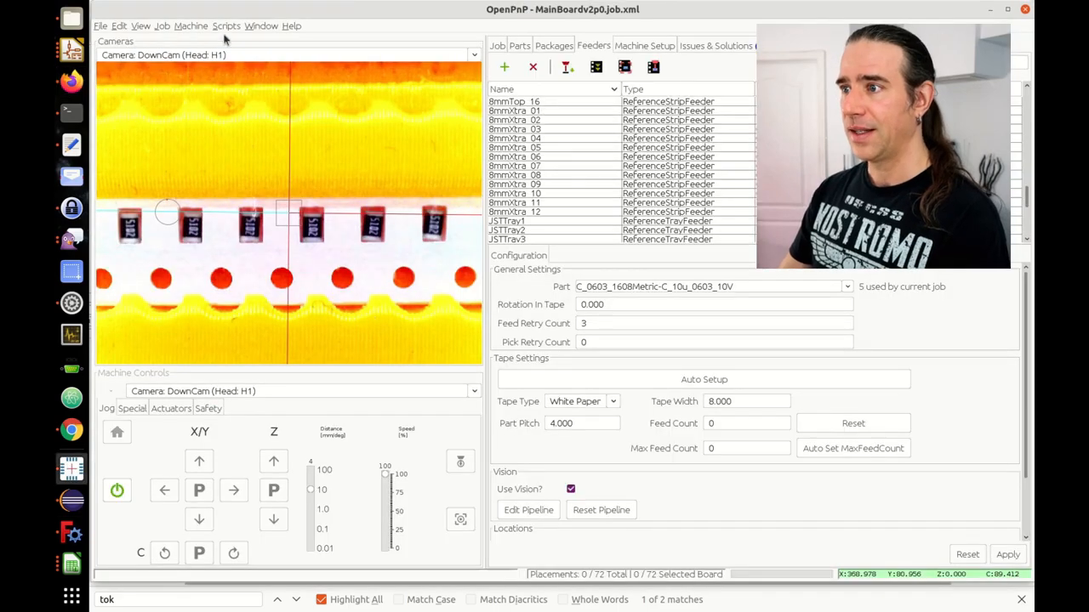
Step: Run the displacement script and accept its X and Y displacement values
{"action": "left_click", "coordinate": [226, 25]}
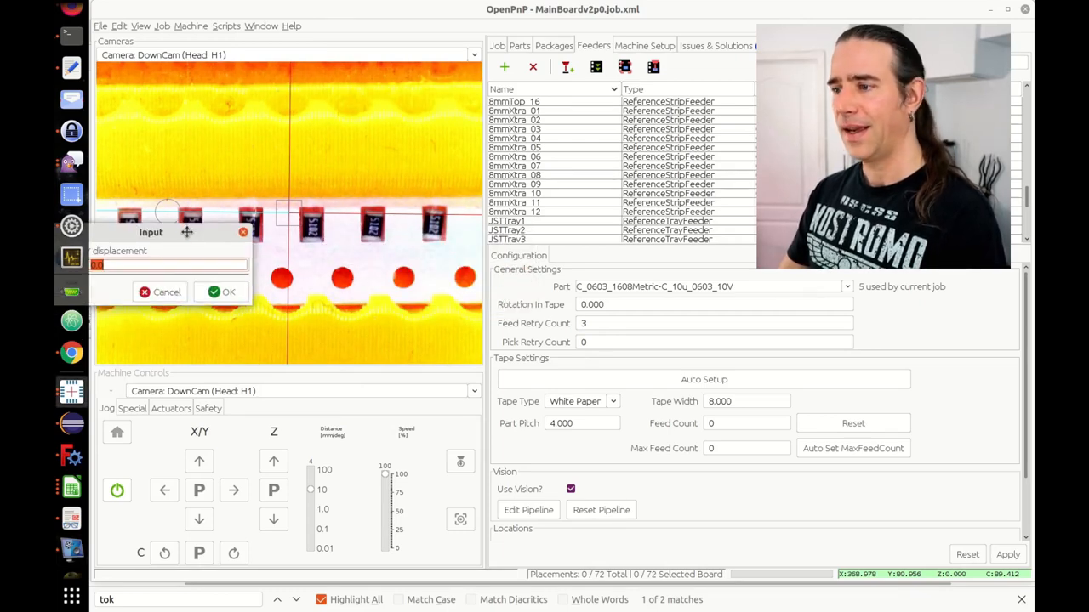
{"action": "left_click", "coordinate": [220, 292]}
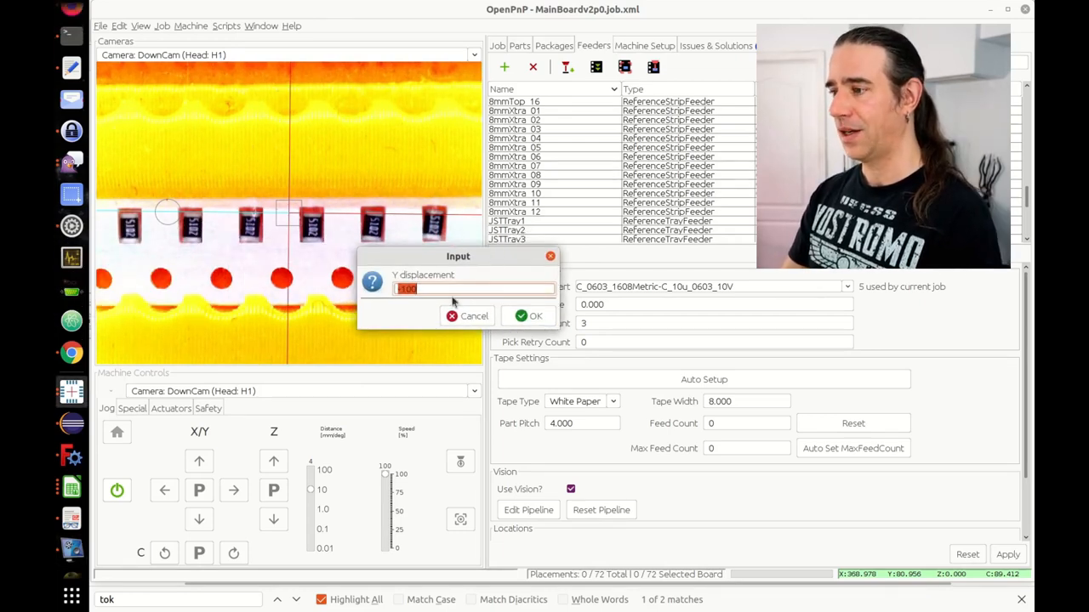
{"action": "left_click", "coordinate": [529, 315]}
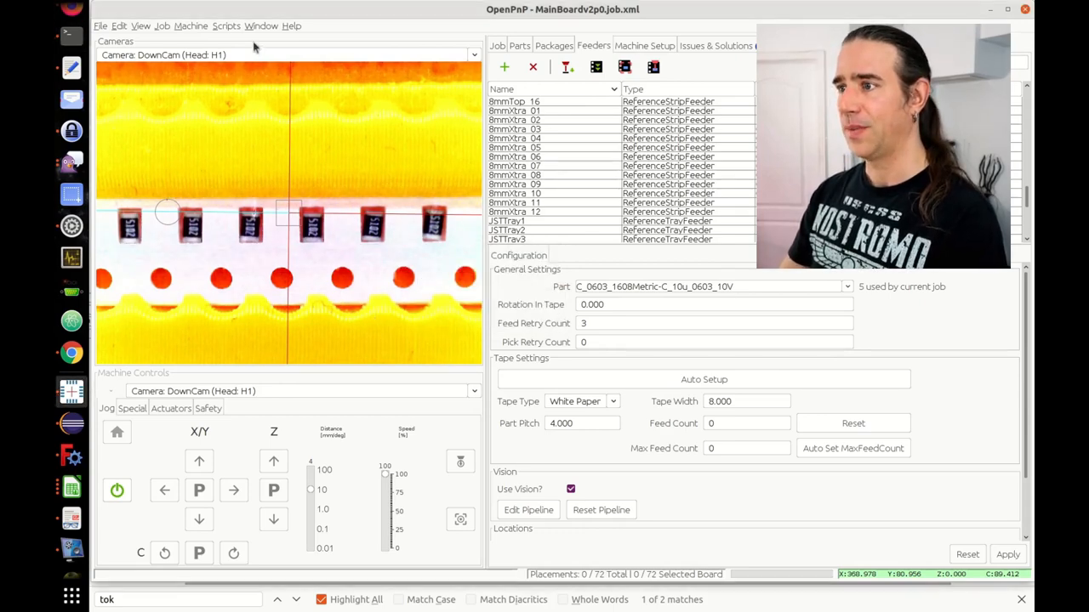
{"action": "left_click", "coordinate": [226, 25]}
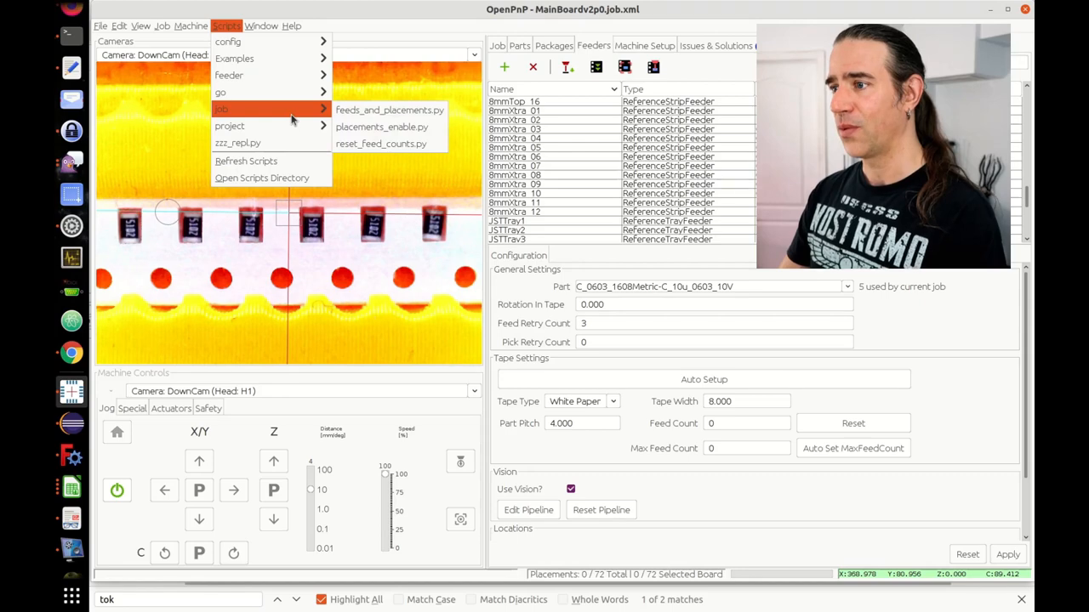
{"action": "mouse_move", "coordinate": [229, 126]}
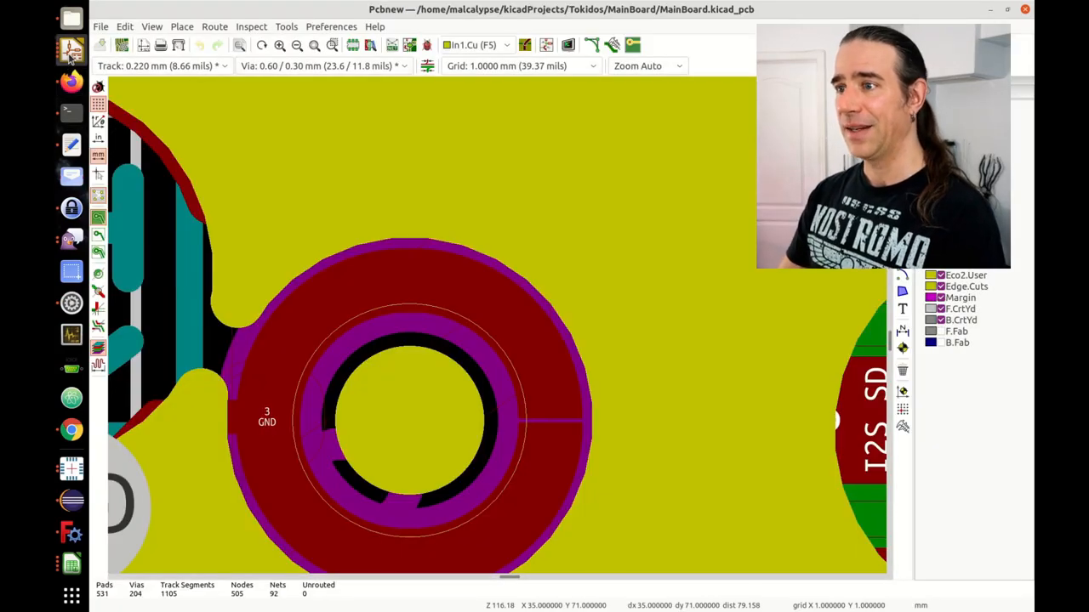
{"action": "mouse_move", "coordinate": [71, 468]}
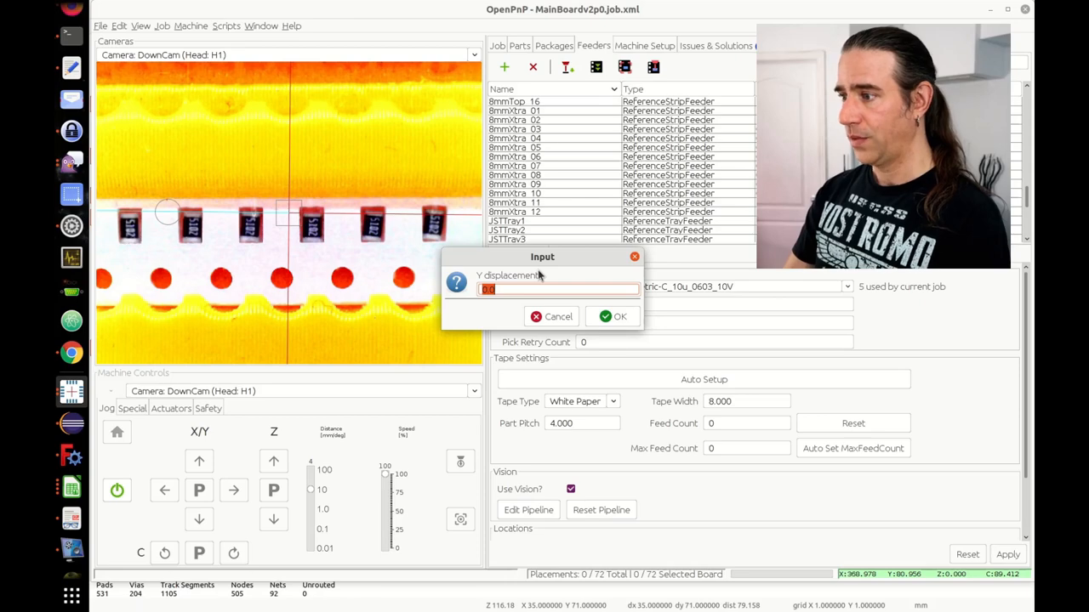
Step: Accept the job script's Y displacement prompt at 0.0
{"action": "left_click", "coordinate": [613, 317]}
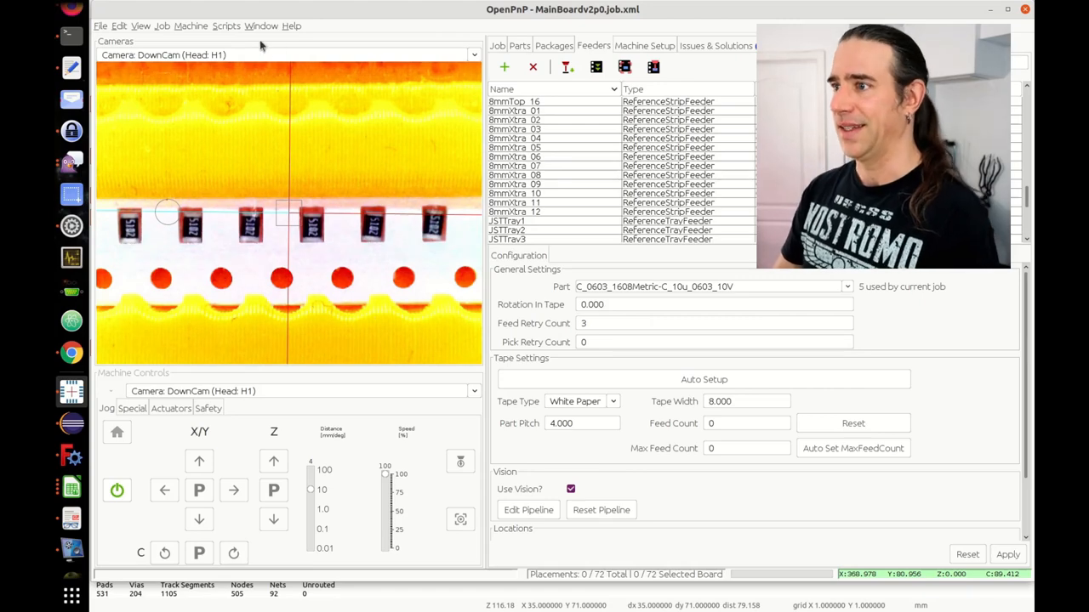
{"action": "left_click", "coordinate": [226, 25]}
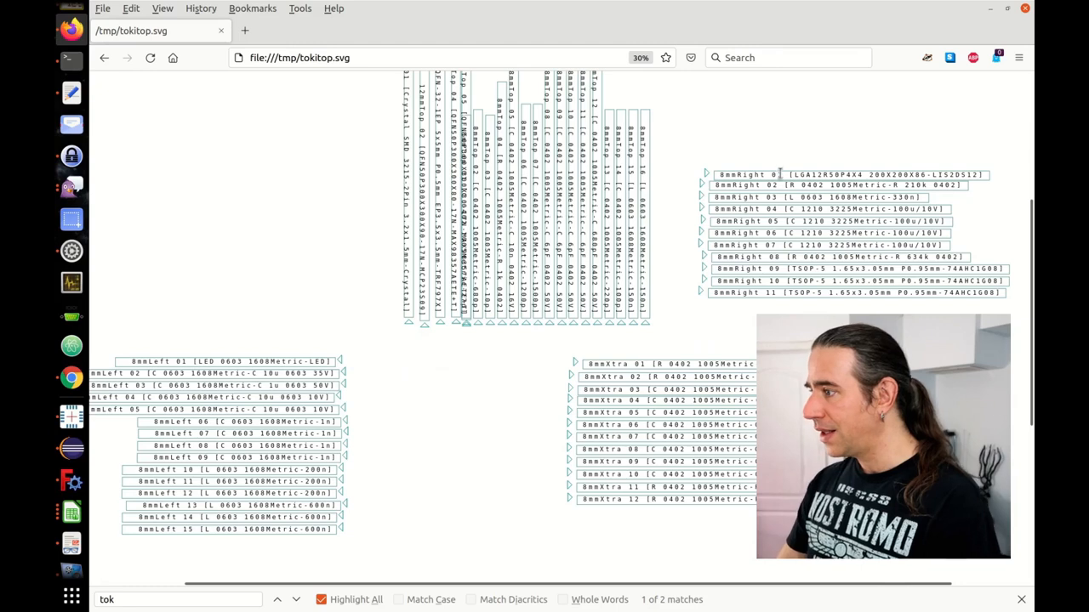
{"action": "mouse_move", "coordinate": [819, 197]}
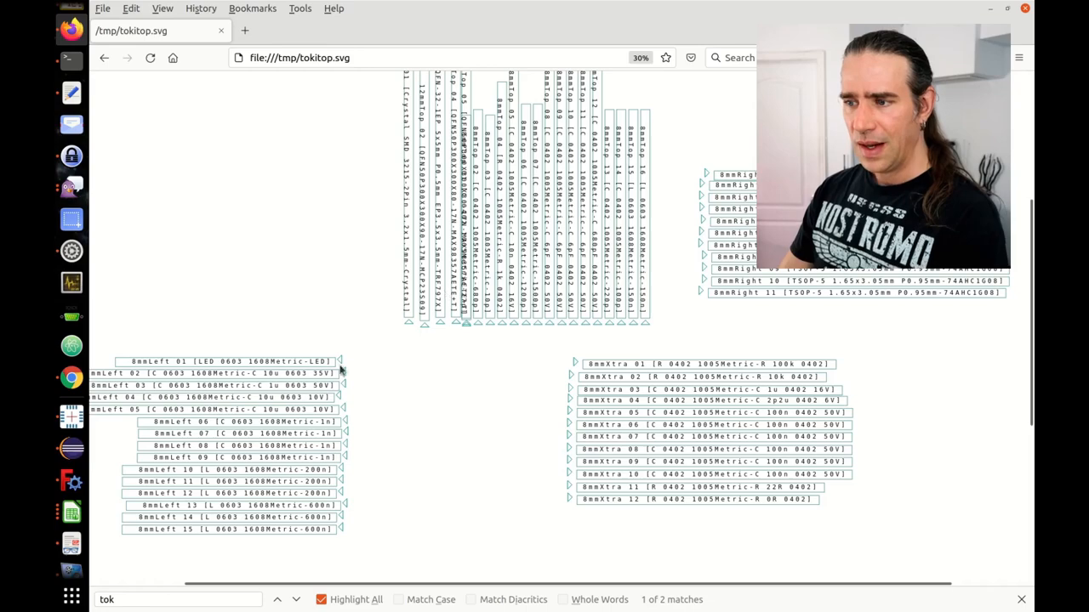
{"action": "left_click", "coordinate": [640, 57]}
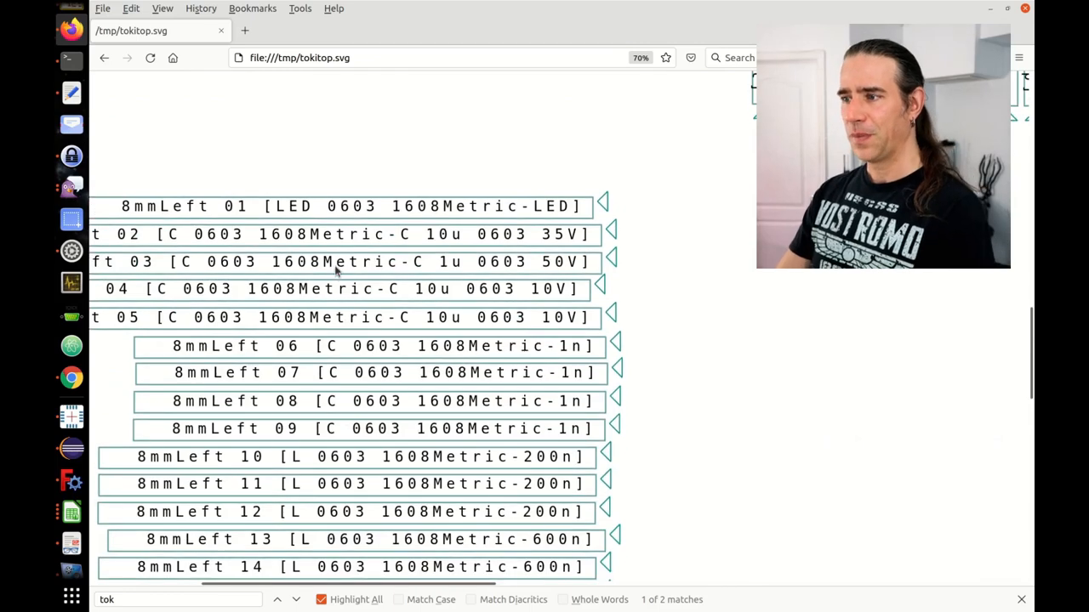
{"action": "scroll", "scroll_direction": "right", "scroll_amount": 3}
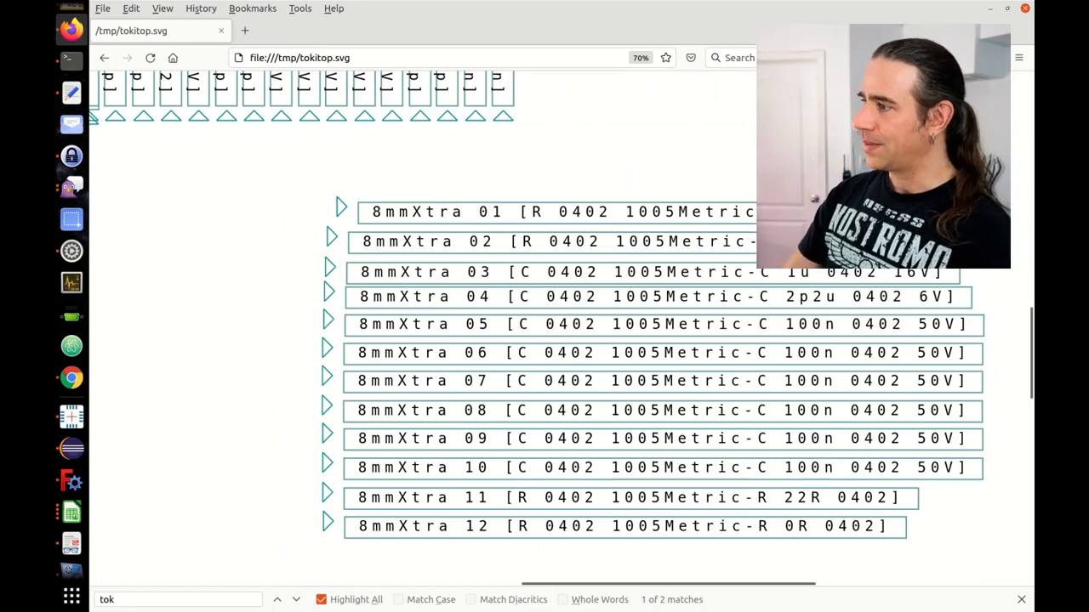
{"action": "mouse_move", "coordinate": [812, 485]}
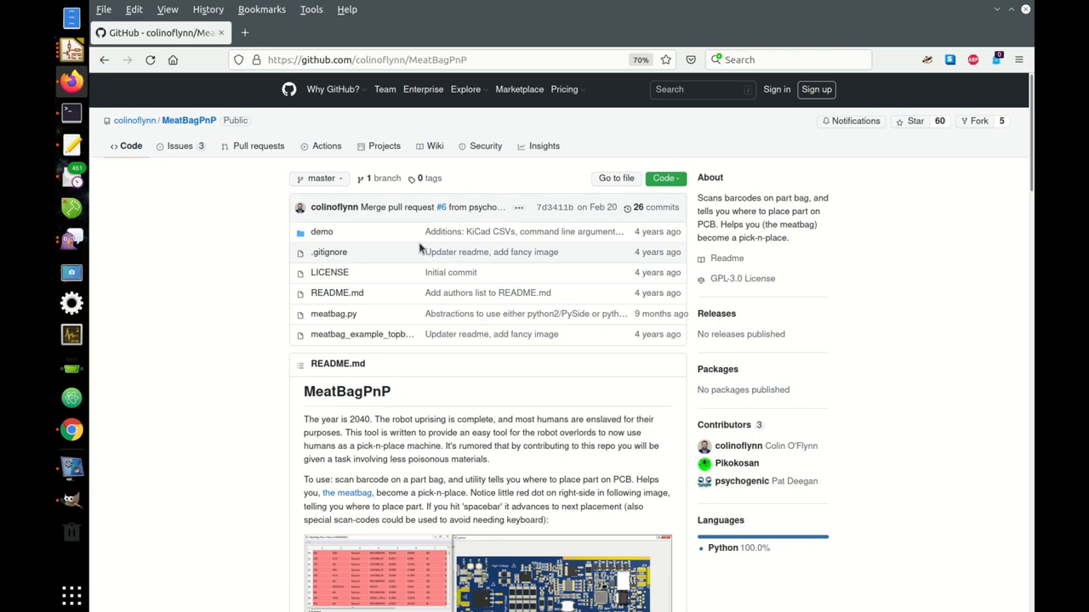
Step: Scroll through the MeatBagPnP README on GitHub
{"action": "scroll", "scroll_direction": "down", "scroll_amount": 3}
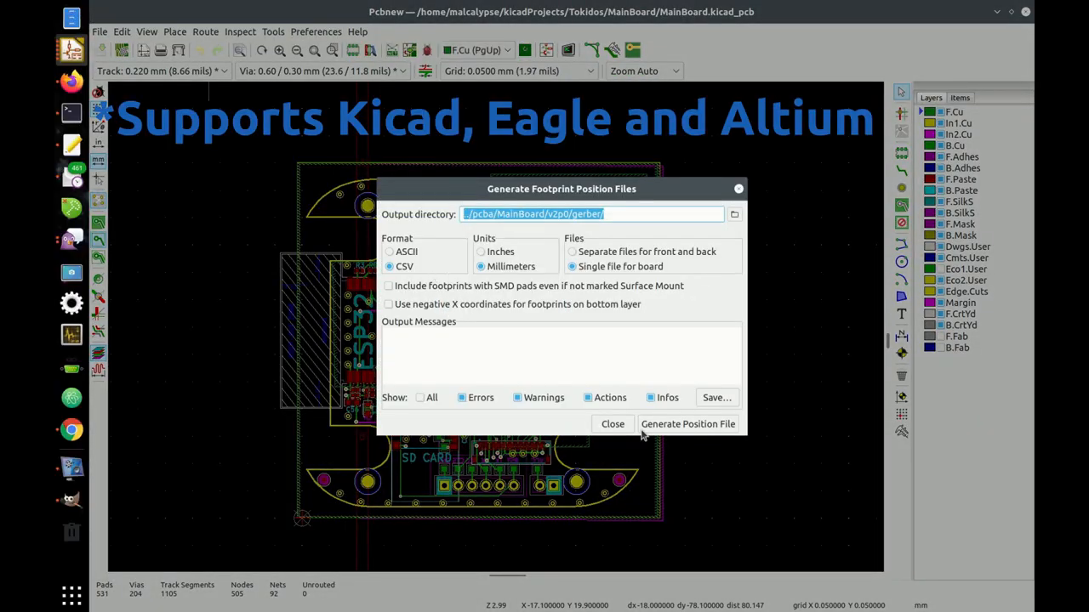
Step: Generate the MainBoard footprint position file as a single CSV in millimetres
{"action": "left_click", "coordinate": [612, 424]}
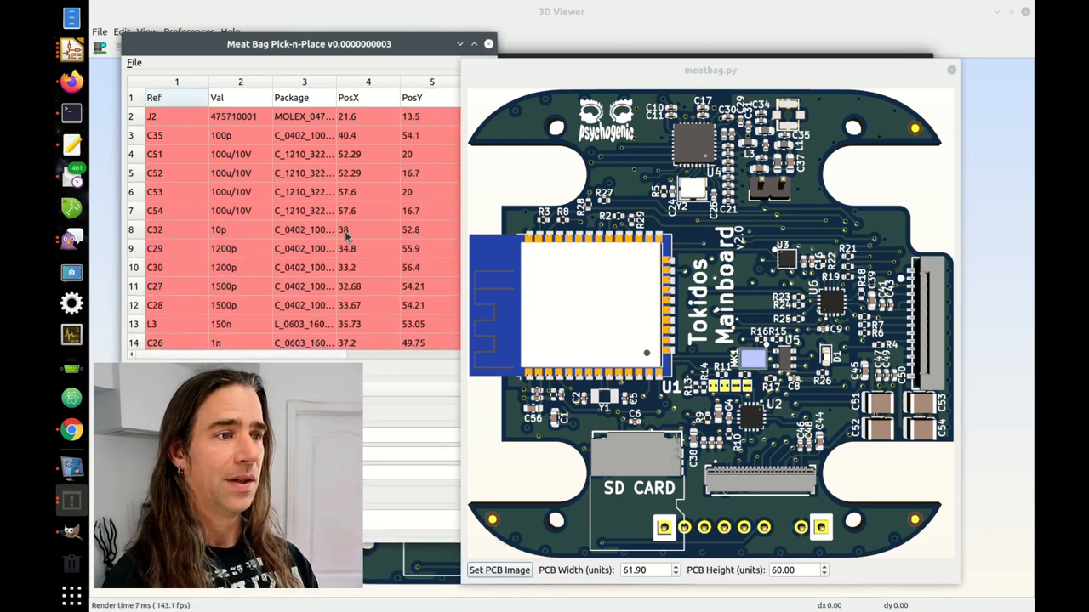
Step: Select J2 and another part in the placement list to mark their spots on the board image
{"action": "left_click", "coordinate": [176, 115]}
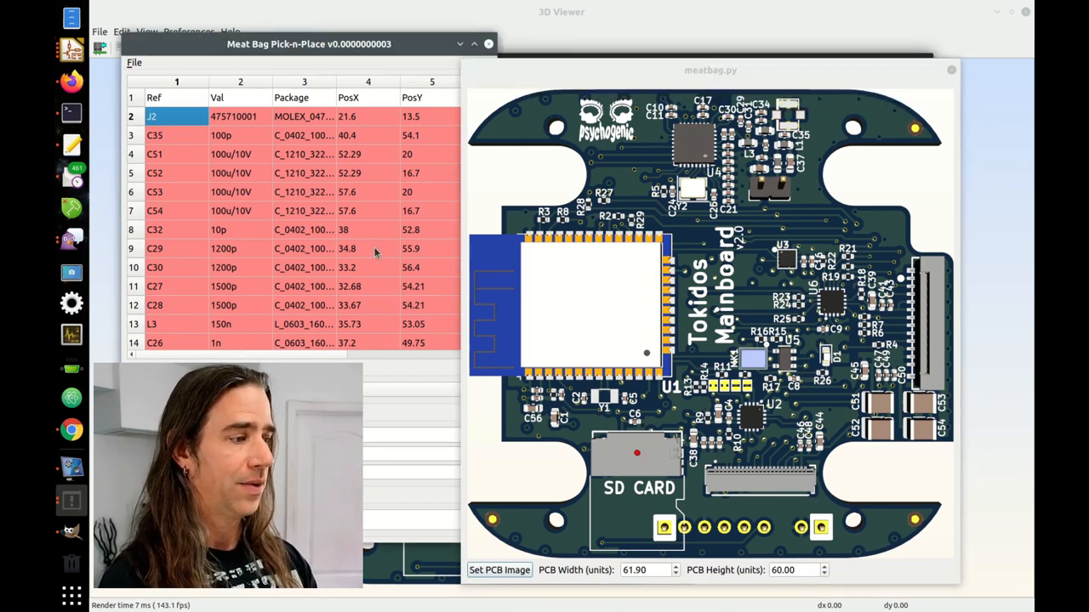
{"action": "scroll", "scroll_direction": "down", "scroll_amount": 3}
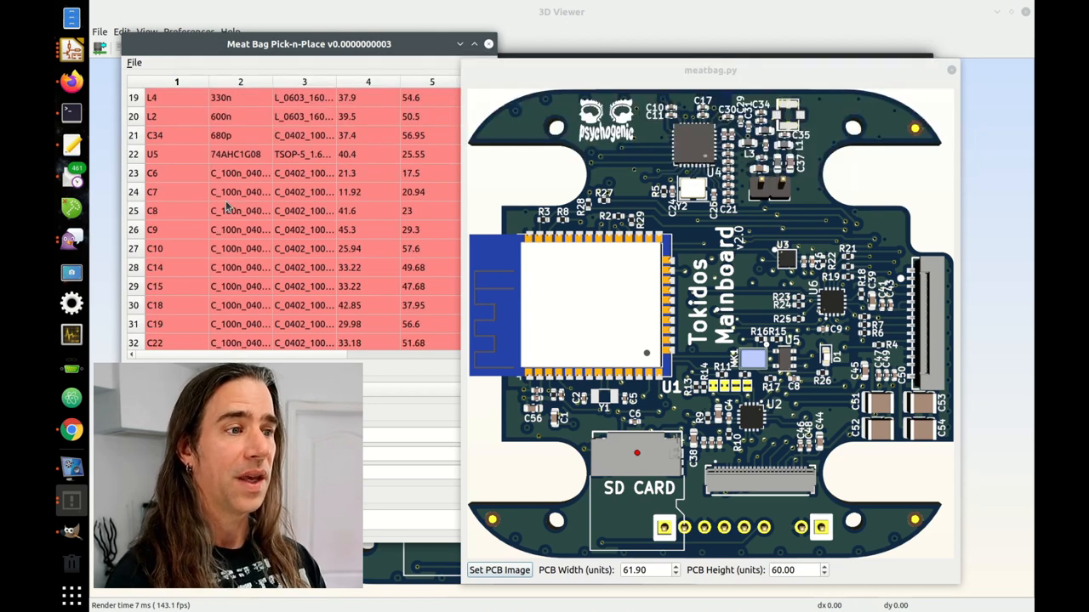
{"action": "left_click", "coordinate": [176, 173]}
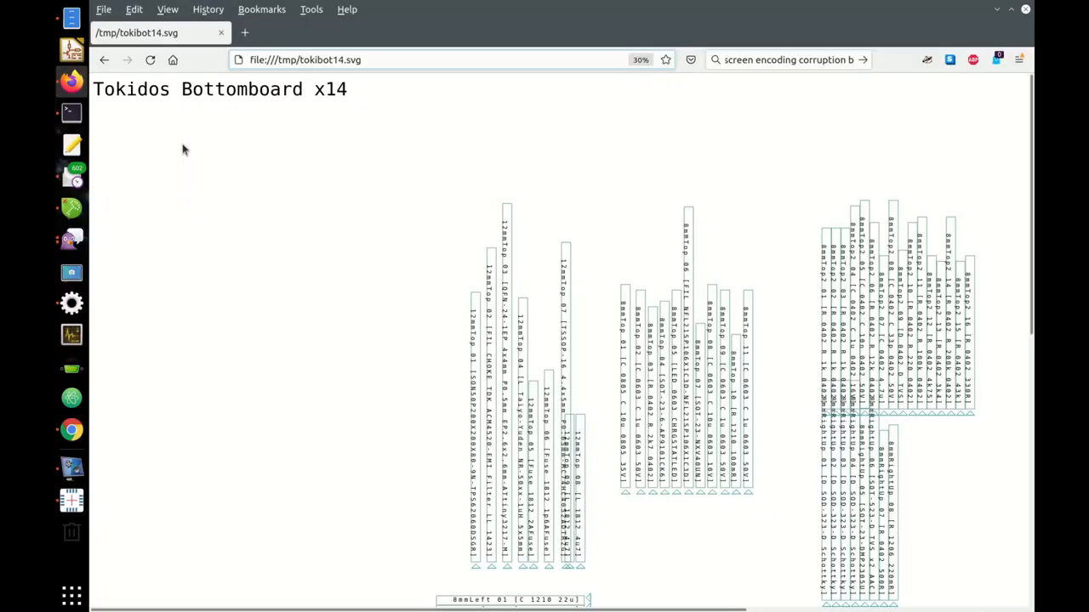
{"action": "scroll", "scroll_direction": "down", "scroll_amount": 3}
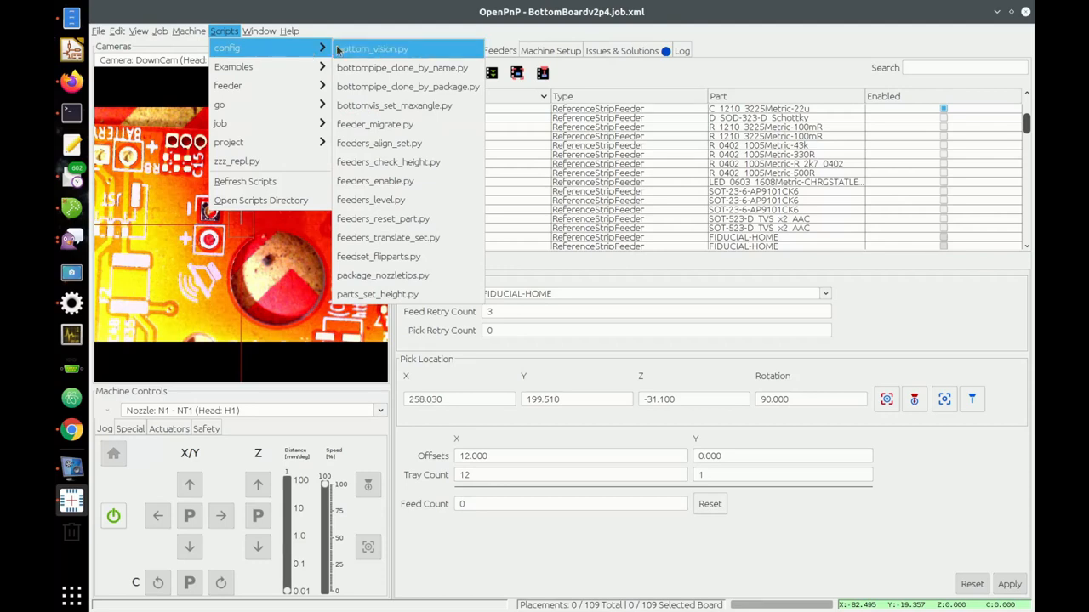
{"action": "mouse_move", "coordinate": [374, 124]}
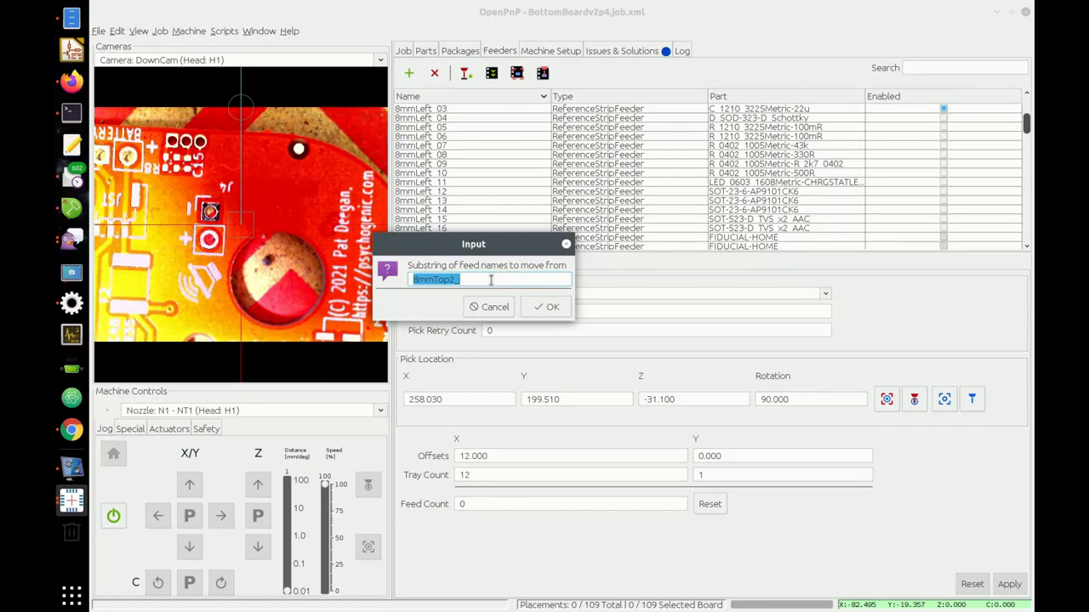
Step: Move the parts from the 8mmTop2_ feeders onto the 8mmLeft_ feeders
{"action": "left_click", "coordinate": [552, 306]}
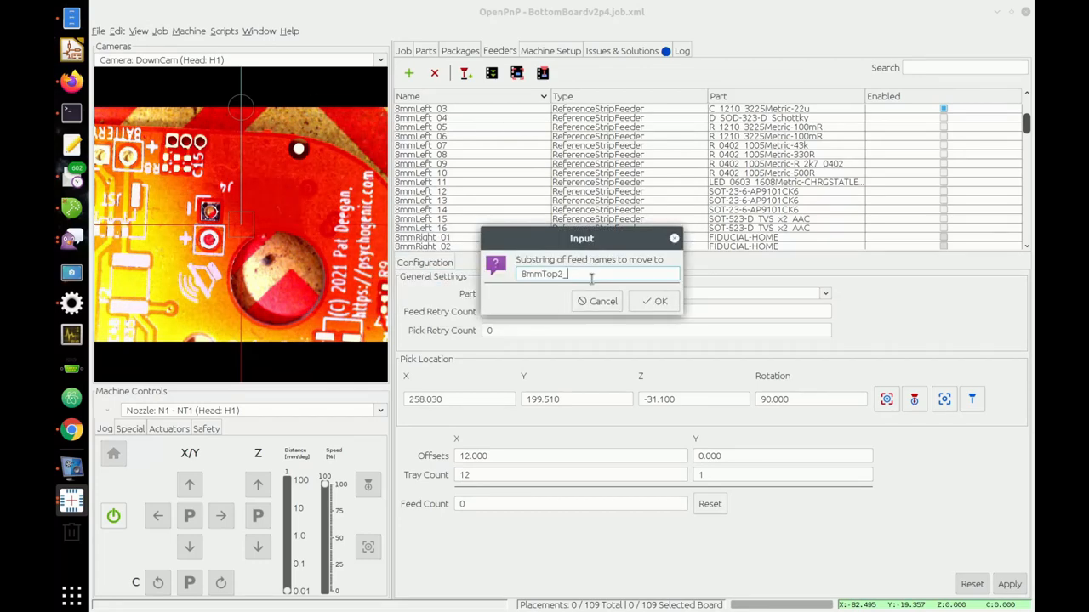
{"action": "type", "text": "8mmLeft"}
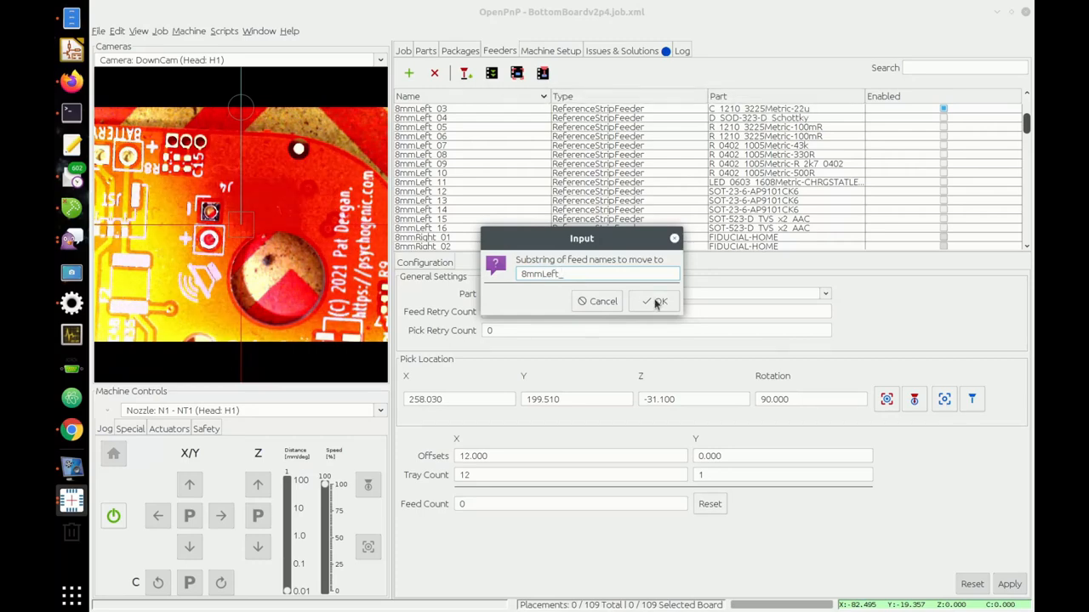
{"action": "left_click", "coordinate": [655, 301]}
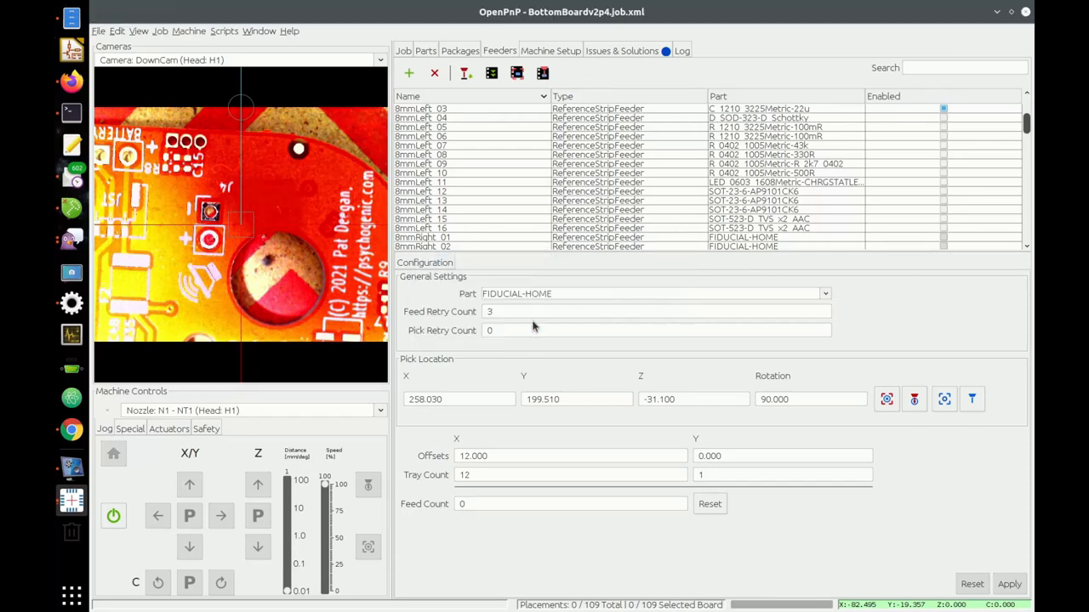
{"action": "mouse_move", "coordinate": [591, 142]}
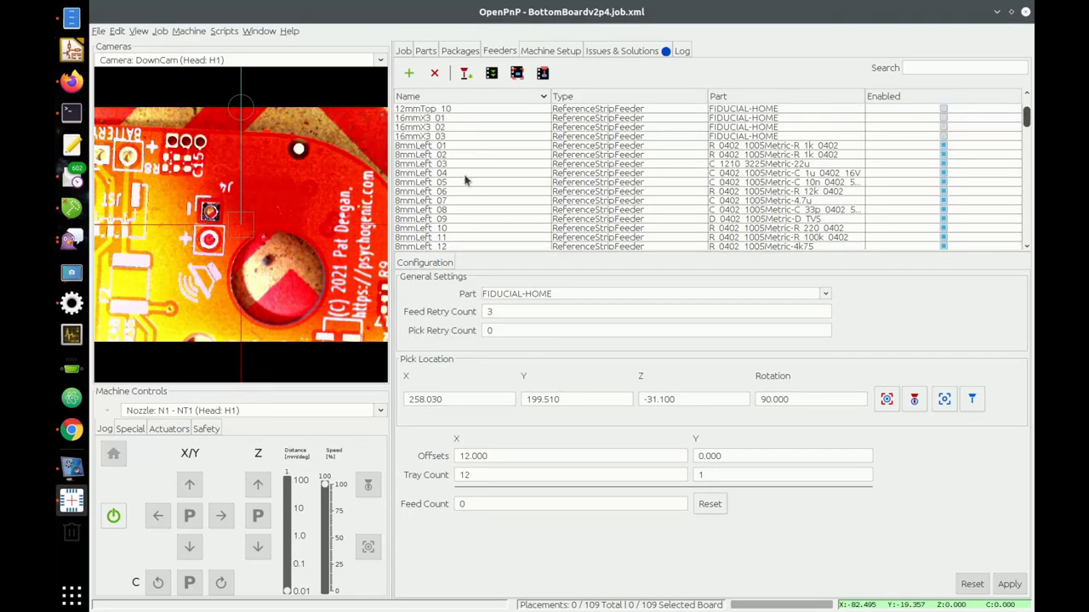
Step: Run generate_map.py to export the tokibot14b feeder map as an SVG
{"action": "left_click", "coordinate": [224, 31]}
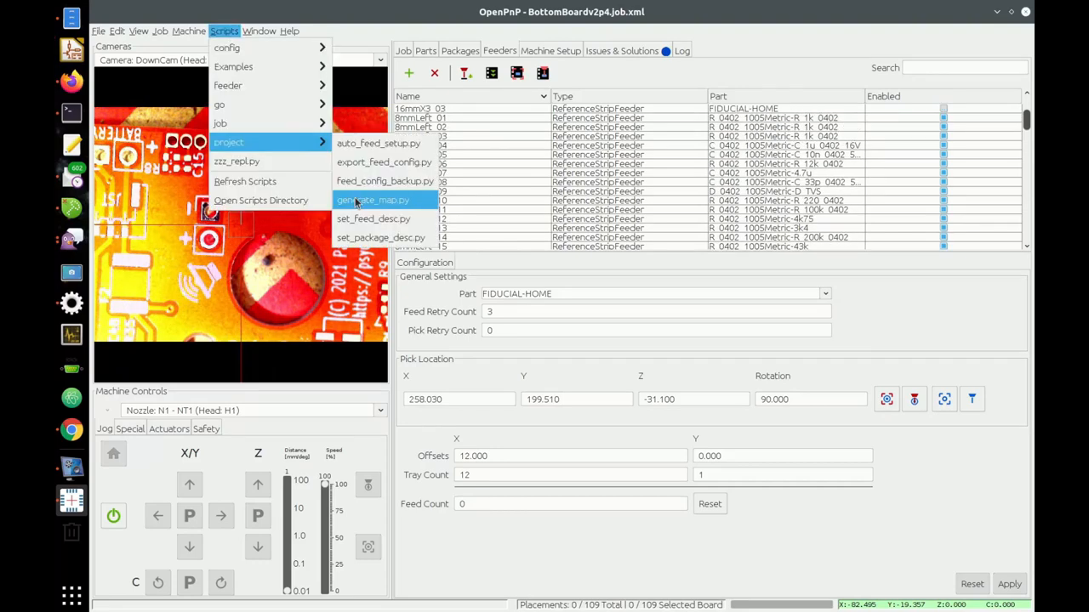
{"action": "left_click", "coordinate": [372, 200]}
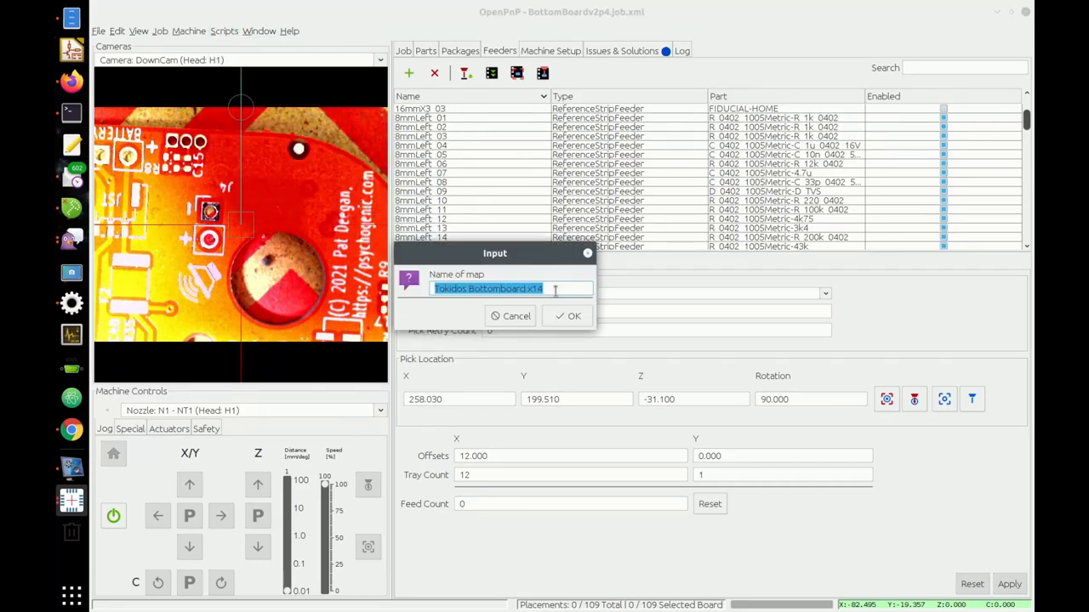
{"action": "left_click", "coordinate": [567, 316]}
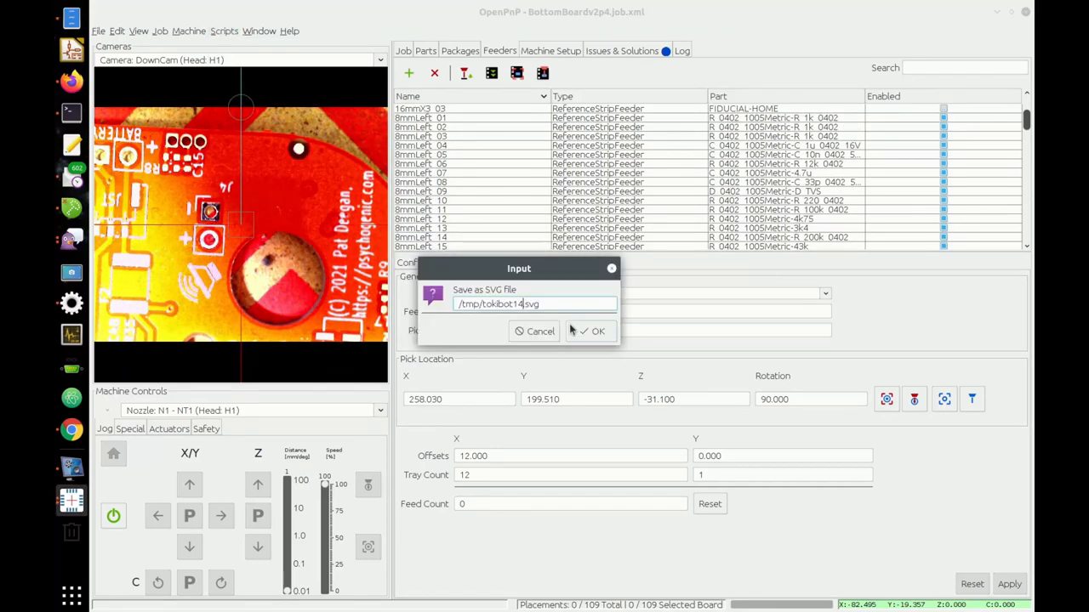
{"action": "left_click", "coordinate": [592, 331]}
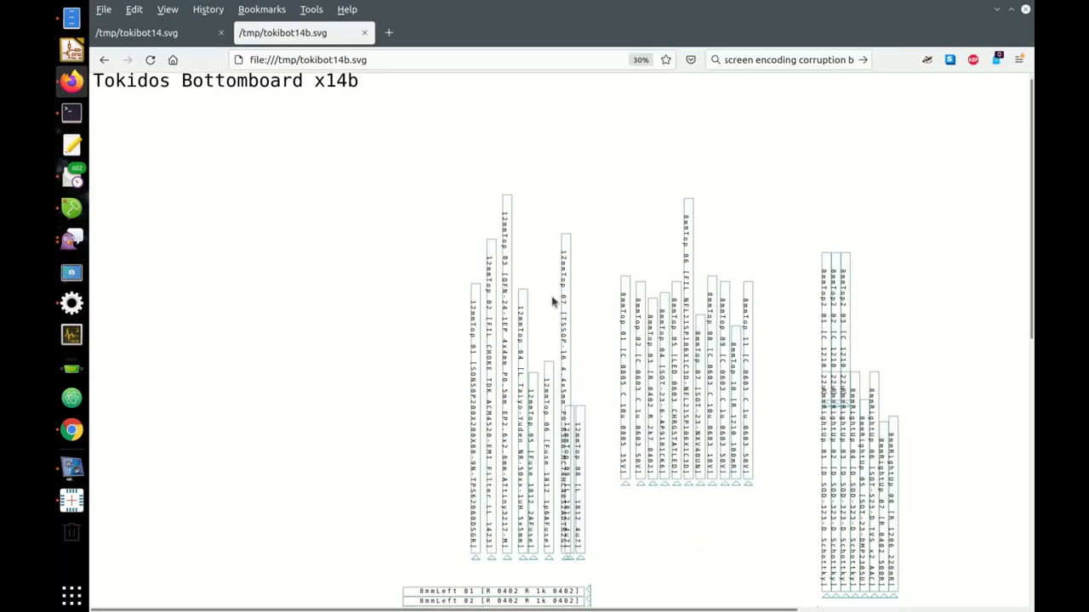
Step: Scroll the tokibot14b map down to the 8mmLeft and 8mmXtra feeder lists
{"action": "scroll", "scroll_direction": "down", "scroll_amount": 3}
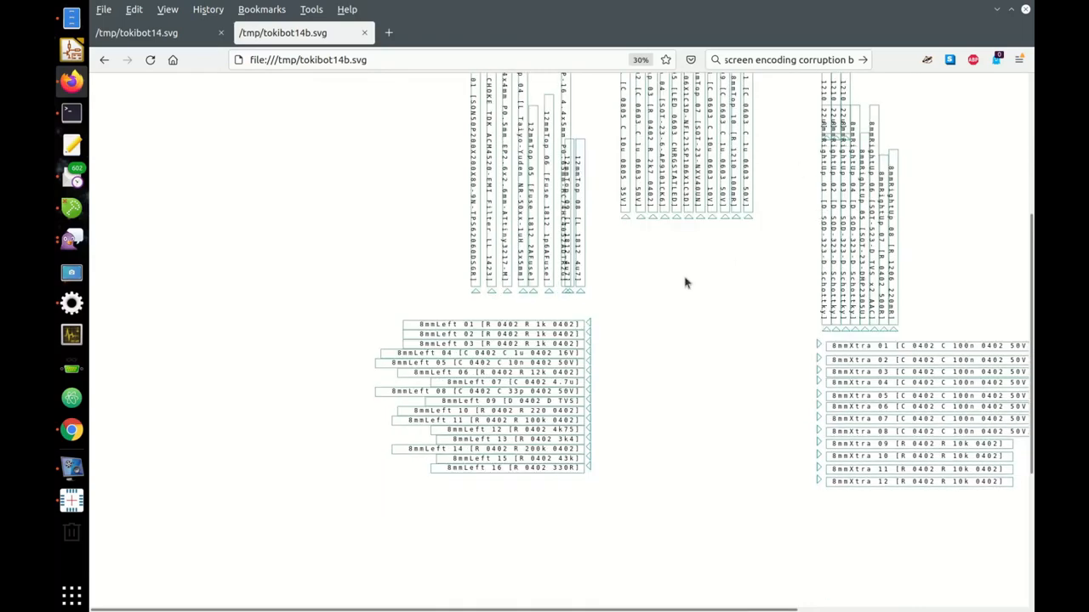
{"action": "mouse_move", "coordinate": [535, 302]}
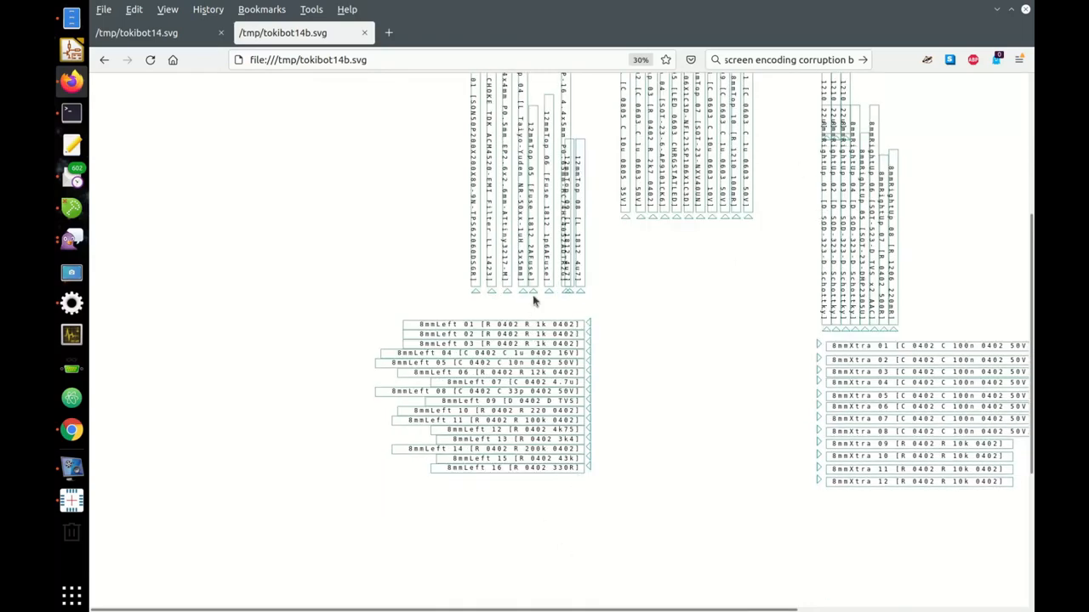
{"action": "mouse_move", "coordinate": [268, 166]}
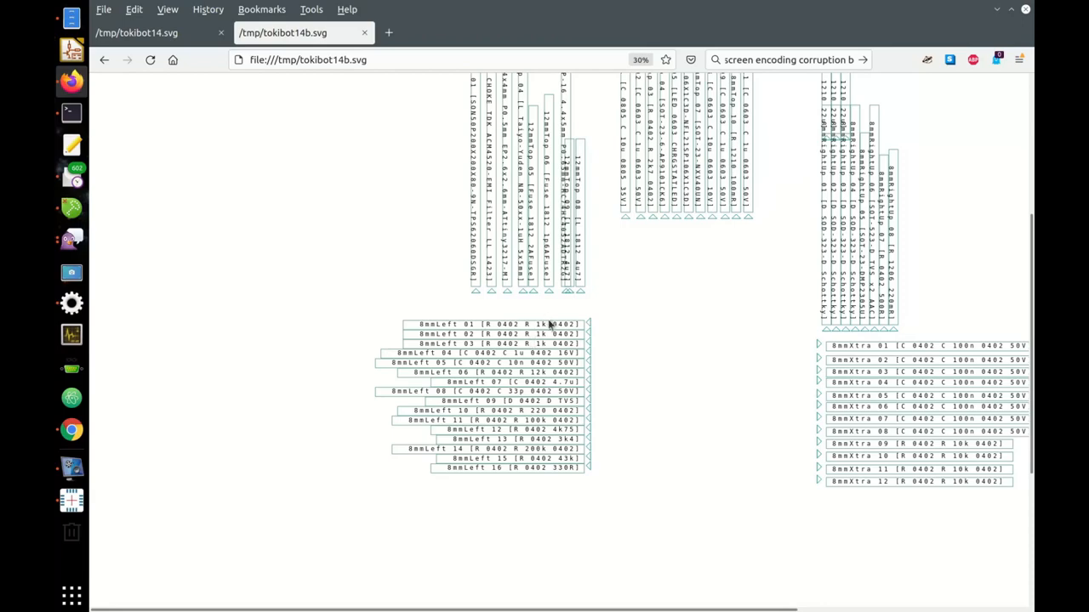
{"action": "mouse_move", "coordinate": [511, 324]}
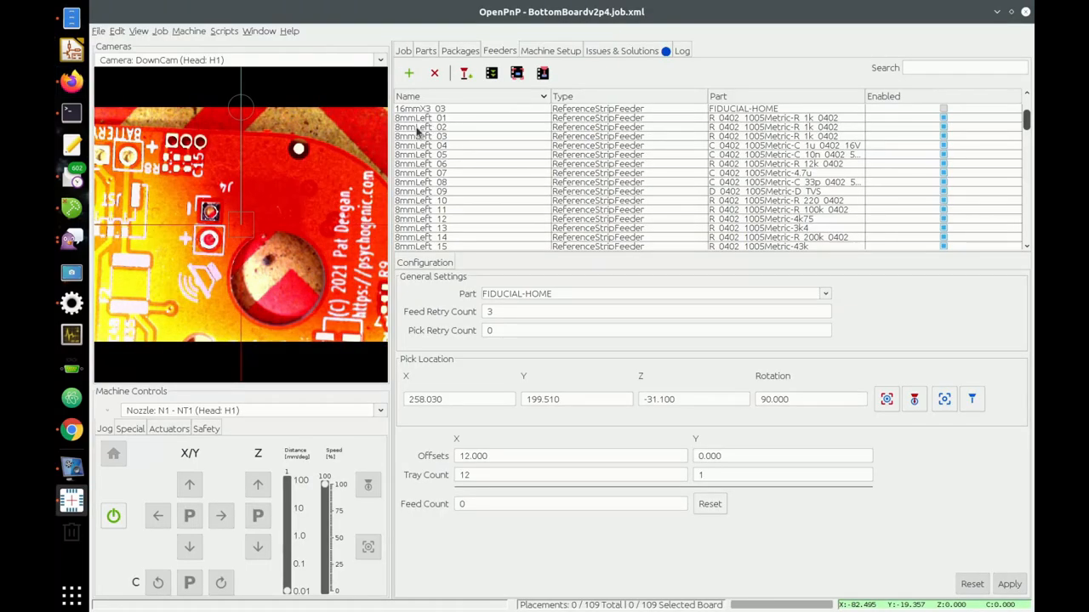
Step: Select 8mmLeft_01 and run feedset_flipparts.py on the 8mmLeft feeders
{"action": "left_click", "coordinate": [421, 118]}
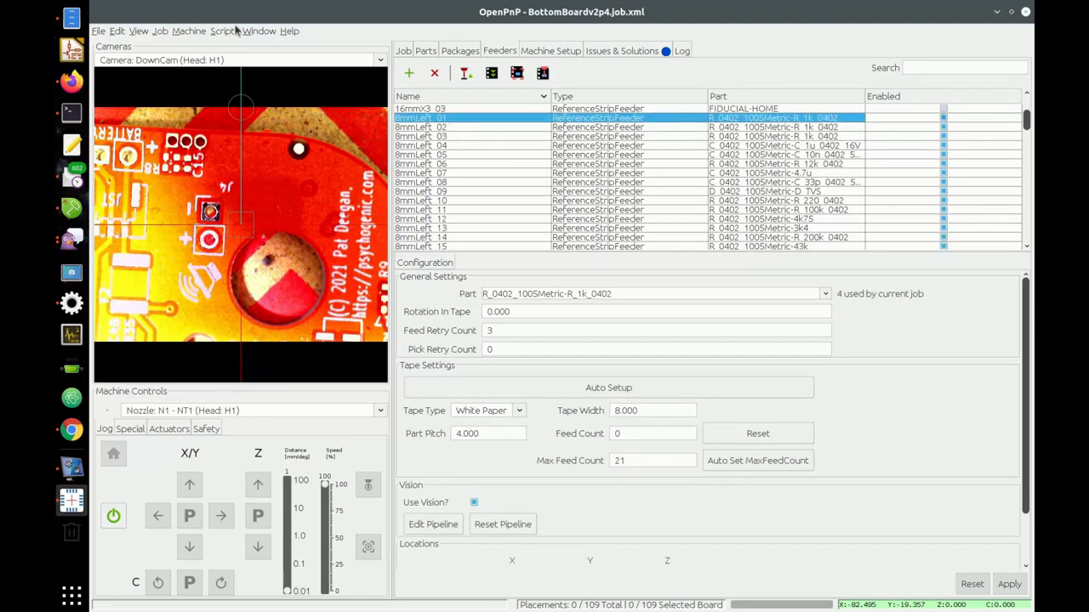
{"action": "left_click", "coordinate": [224, 30]}
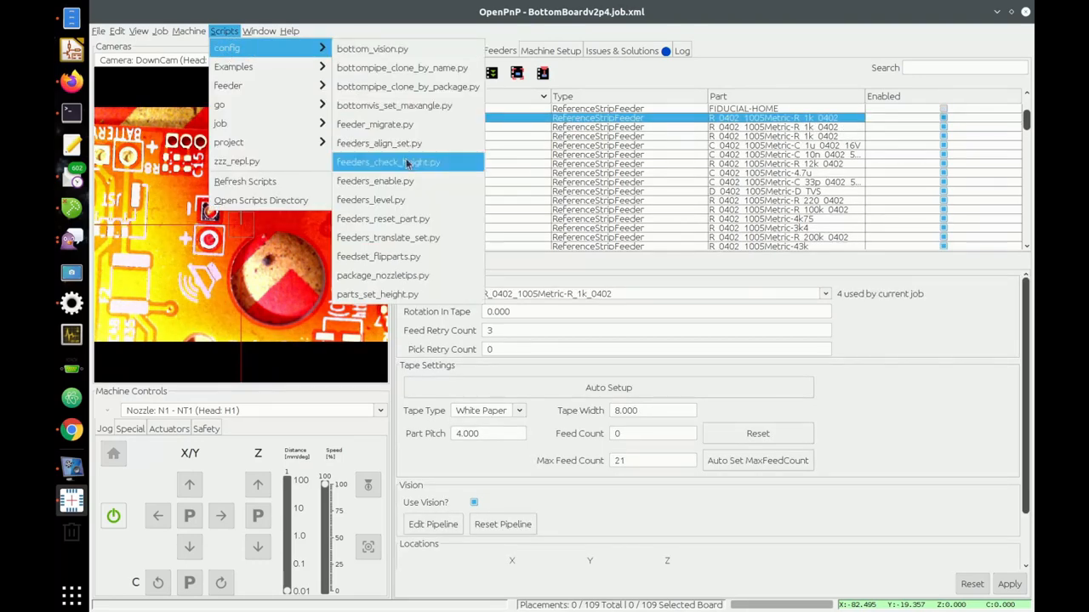
{"action": "mouse_move", "coordinate": [379, 256]}
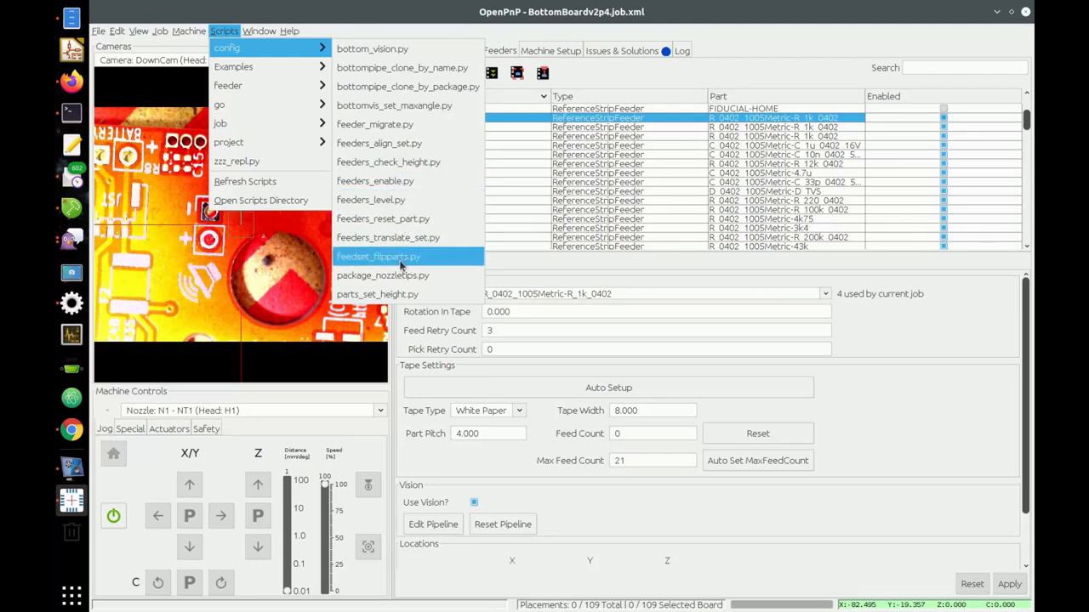
{"action": "left_click", "coordinate": [379, 256]}
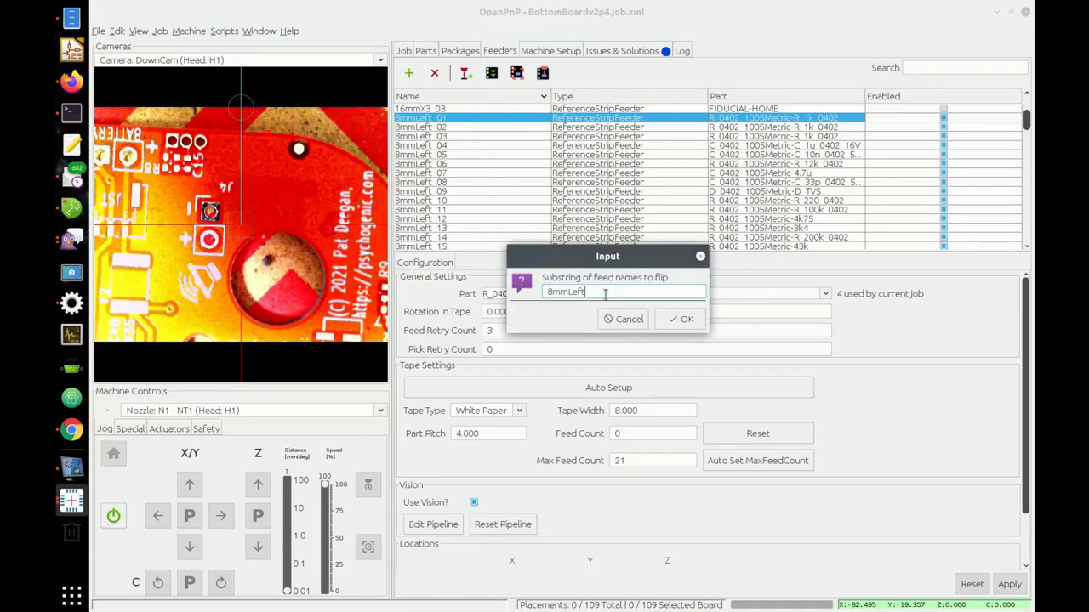
{"action": "left_click", "coordinate": [686, 319]}
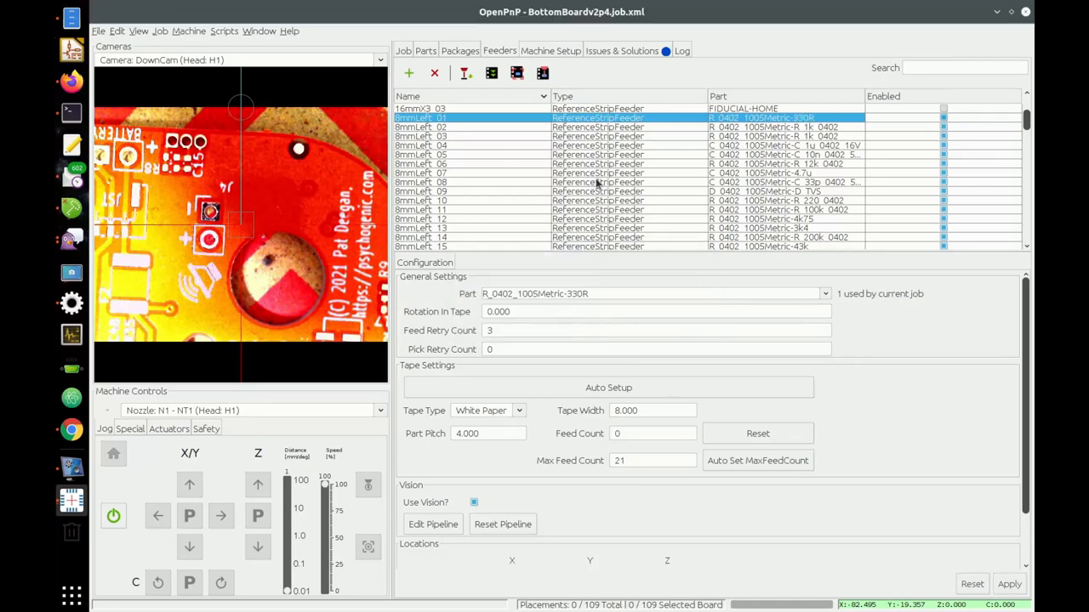
{"action": "scroll", "scroll_direction": "down", "scroll_amount": 3}
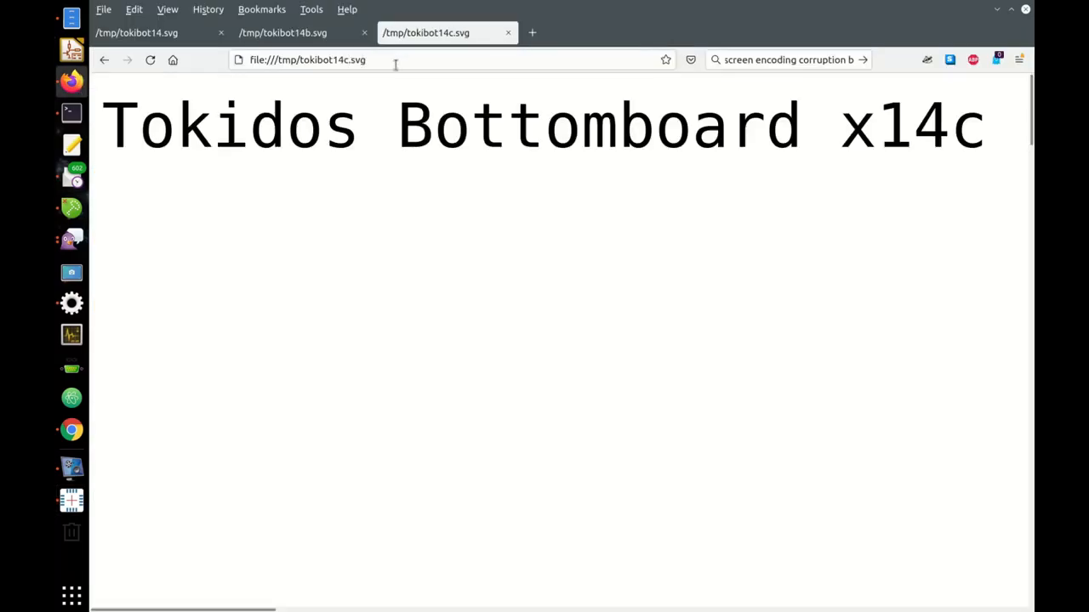
Step: Compare the 8mmLeft feeder lists across the tokibot14, 14b and 14c map tabs
{"action": "left_click", "coordinate": [136, 33]}
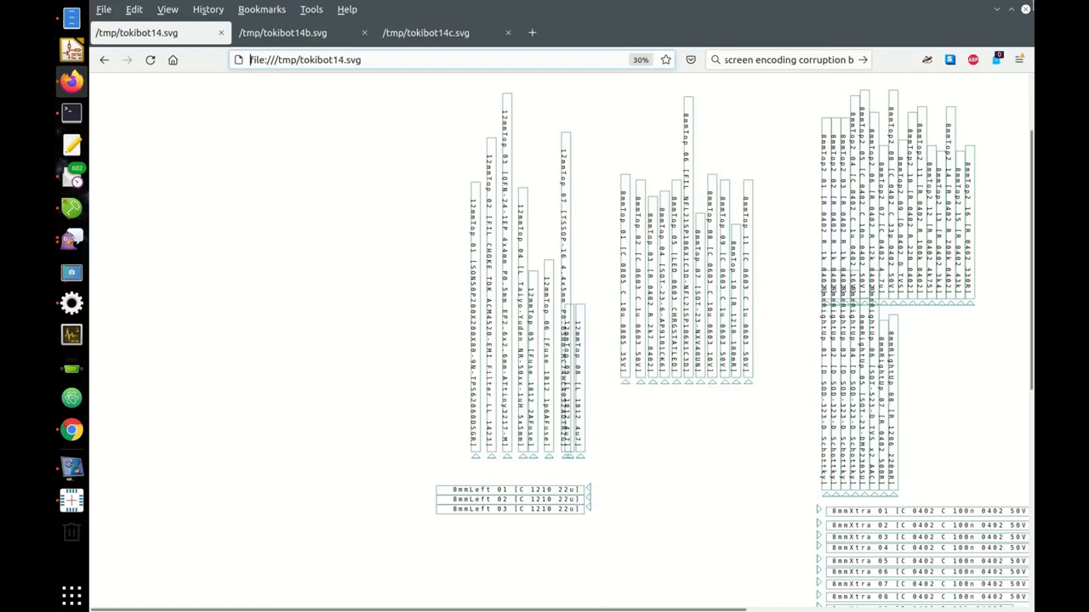
{"action": "left_click", "coordinate": [283, 33]}
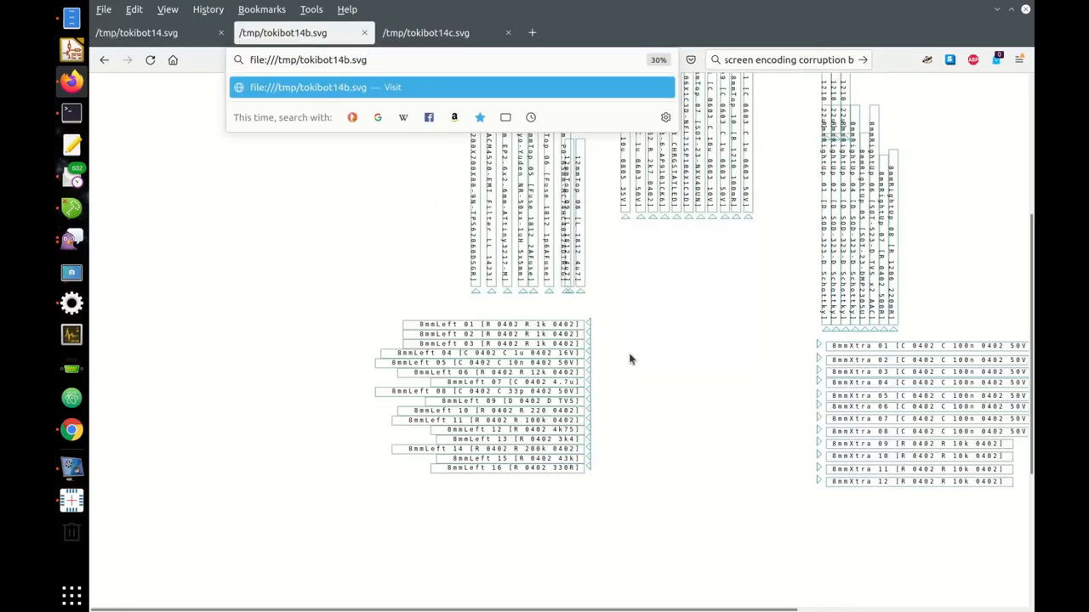
{"action": "left_click", "coordinate": [438, 33]}
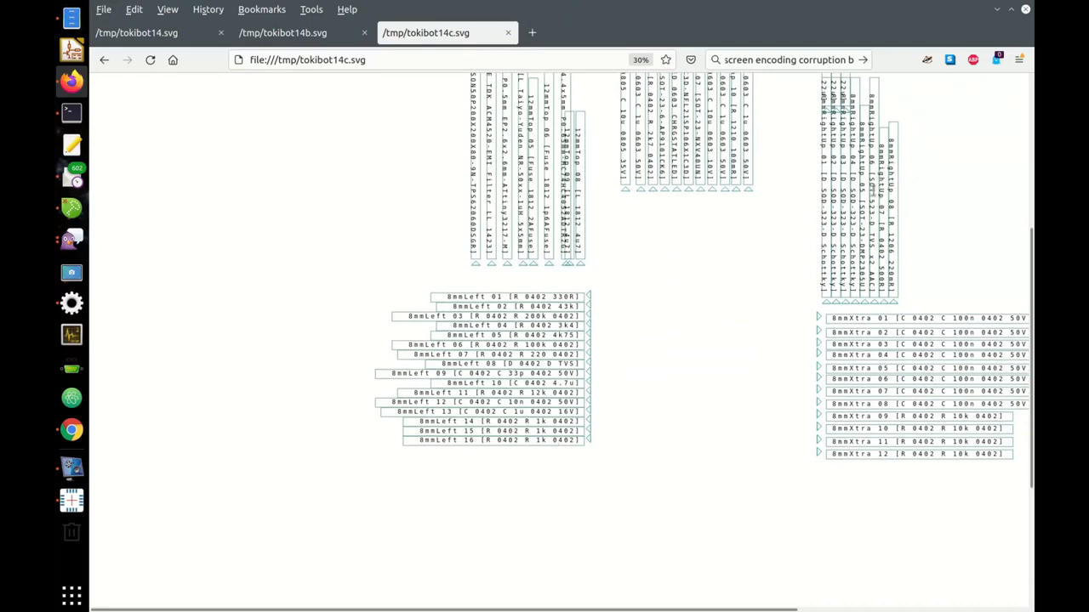
{"action": "mouse_move", "coordinate": [553, 384]}
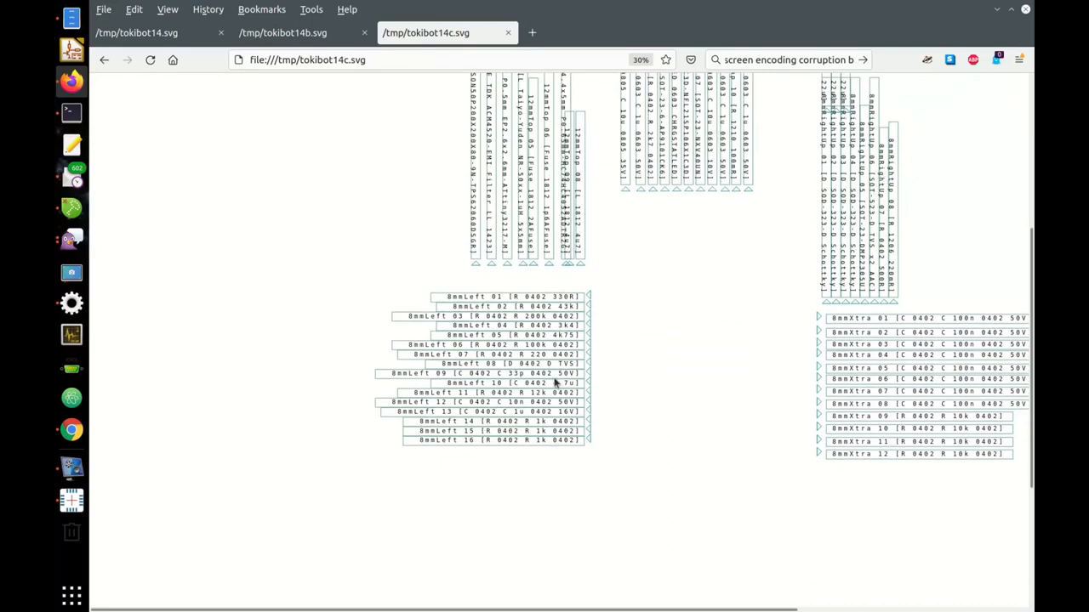